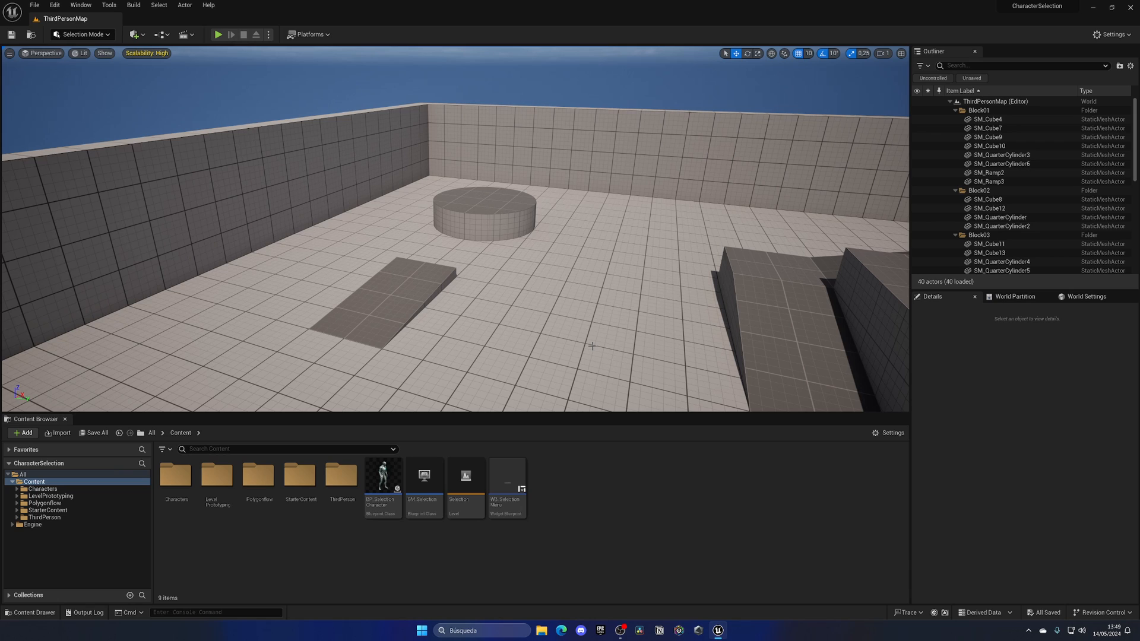
{"action": "mouse_move", "coordinate": [581, 369]}
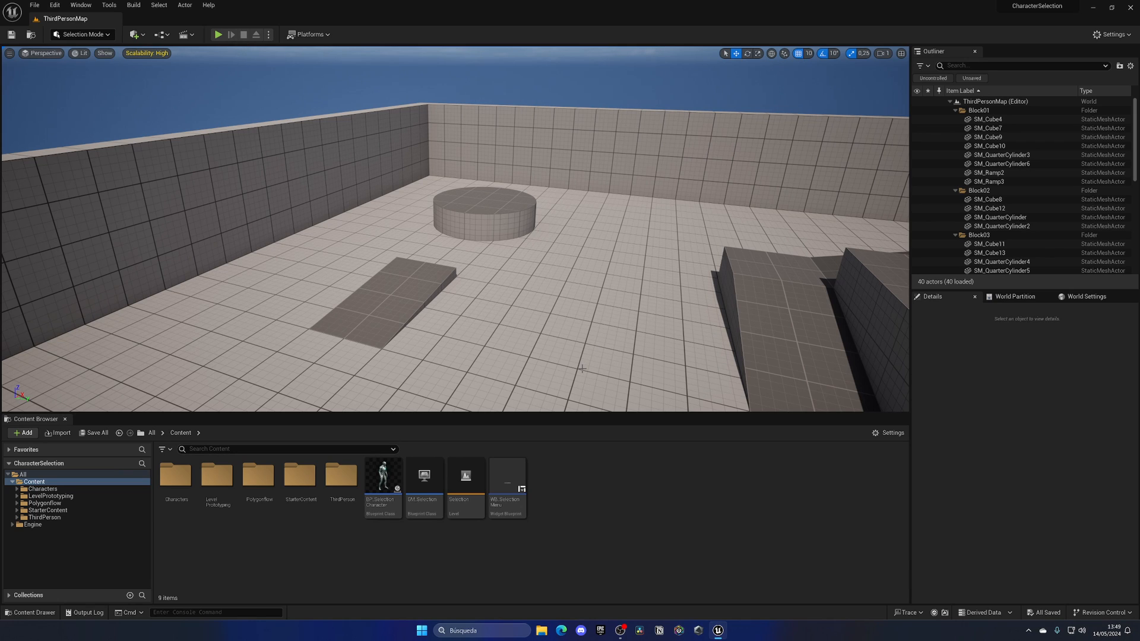
- Open the Selection level and run a brief play test, then stop it
{"action": "double_click", "coordinate": [464, 476]}
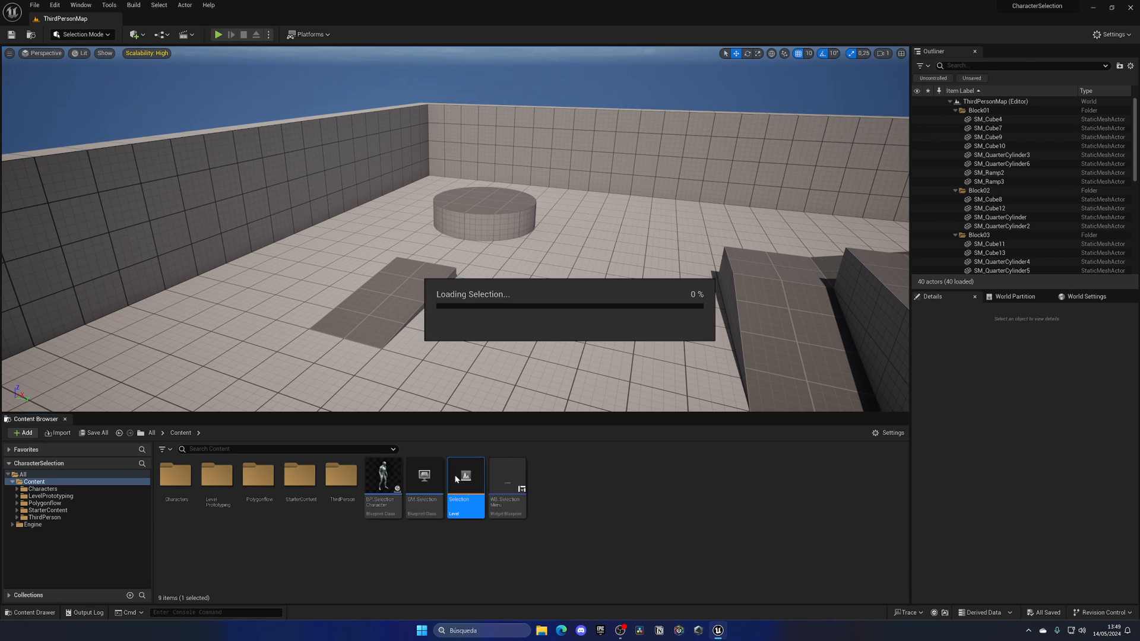
{"action": "double_click", "coordinate": [465, 476]}
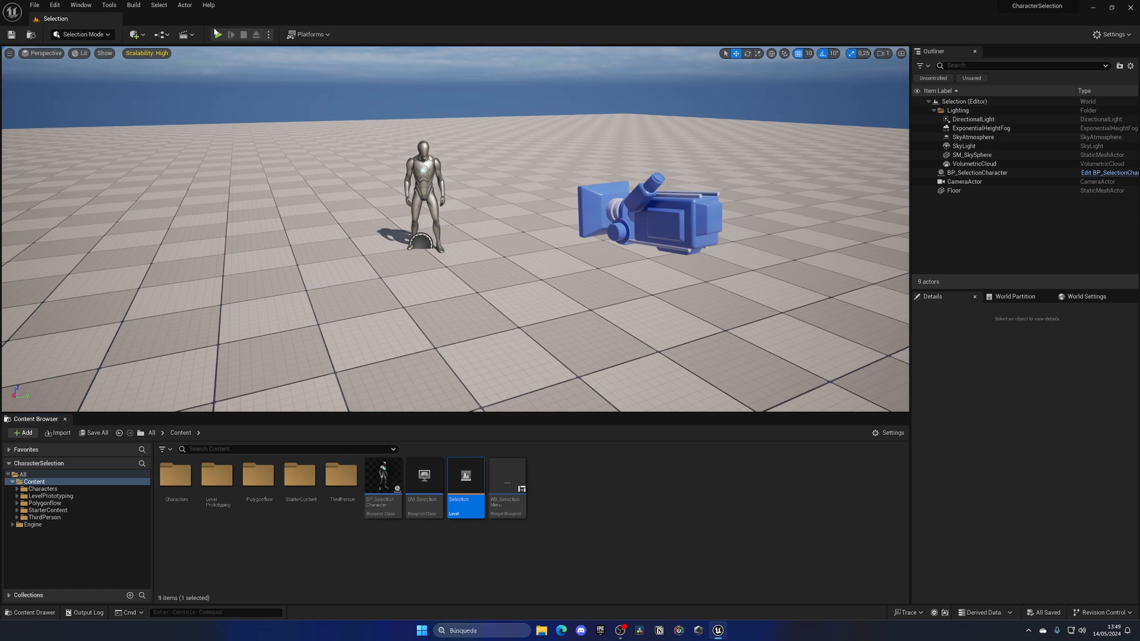
{"action": "left_click", "coordinate": [222, 35]}
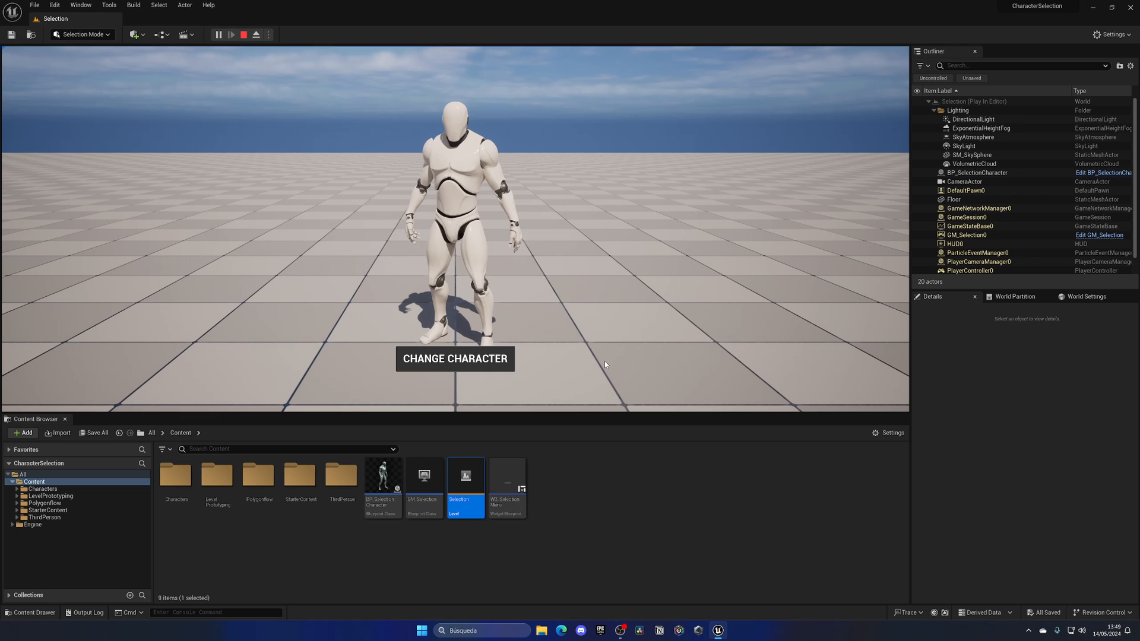
{"action": "left_click", "coordinate": [255, 34]}
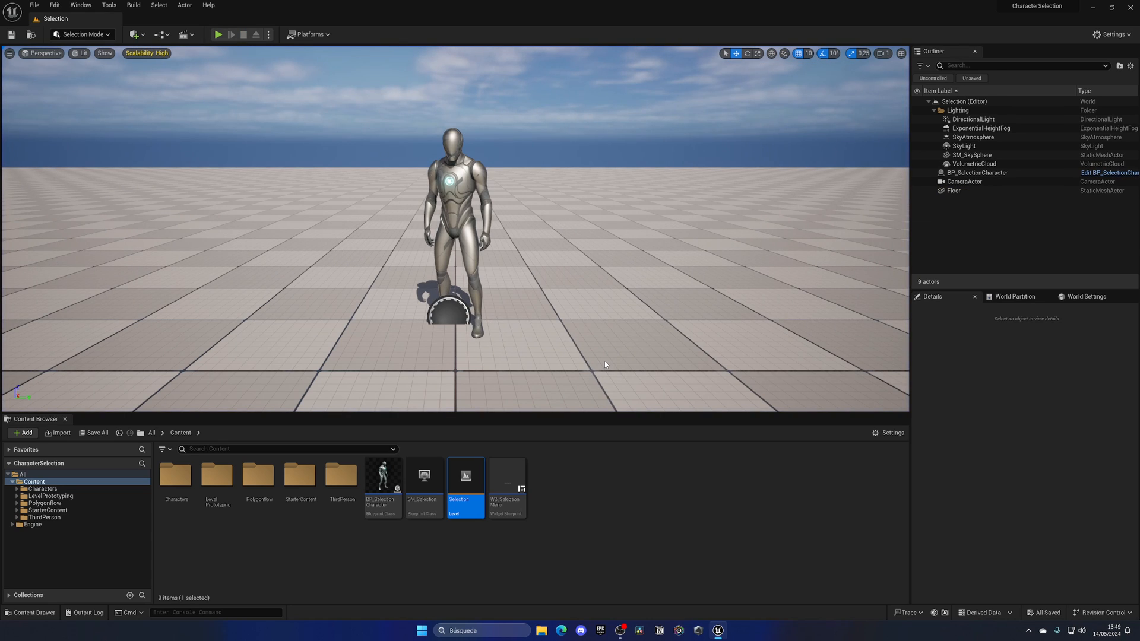
{"action": "left_click", "coordinate": [547, 510]}
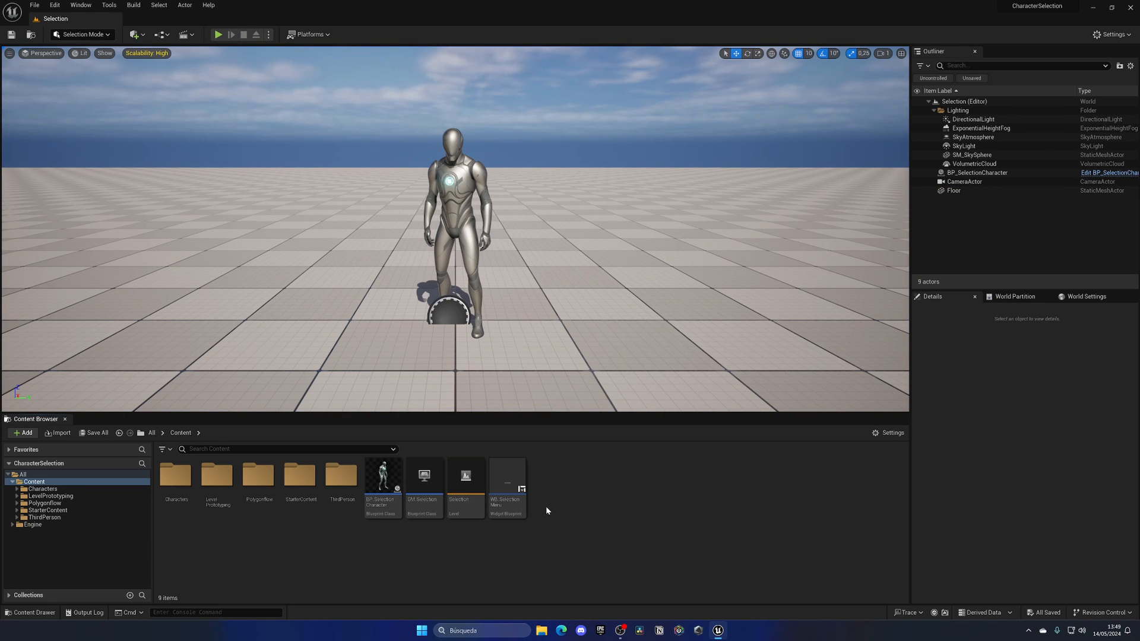
{"action": "mouse_move", "coordinate": [557, 505]}
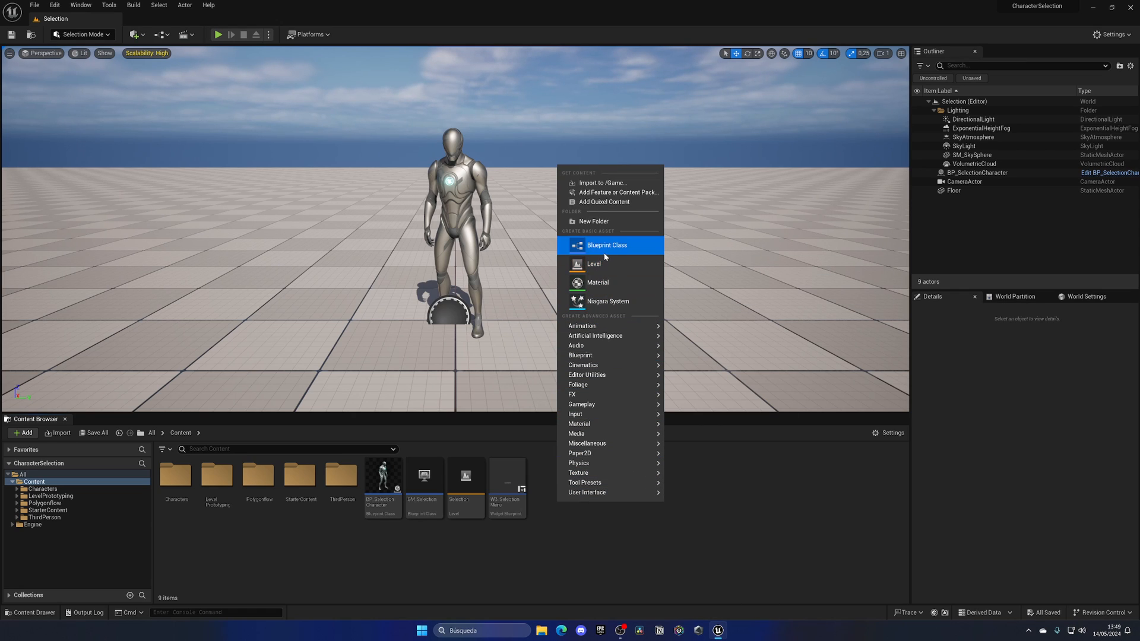
- Create a blueprint class with Game Instance as parent, named GI_Selection
{"action": "left_click", "coordinate": [606, 245]}
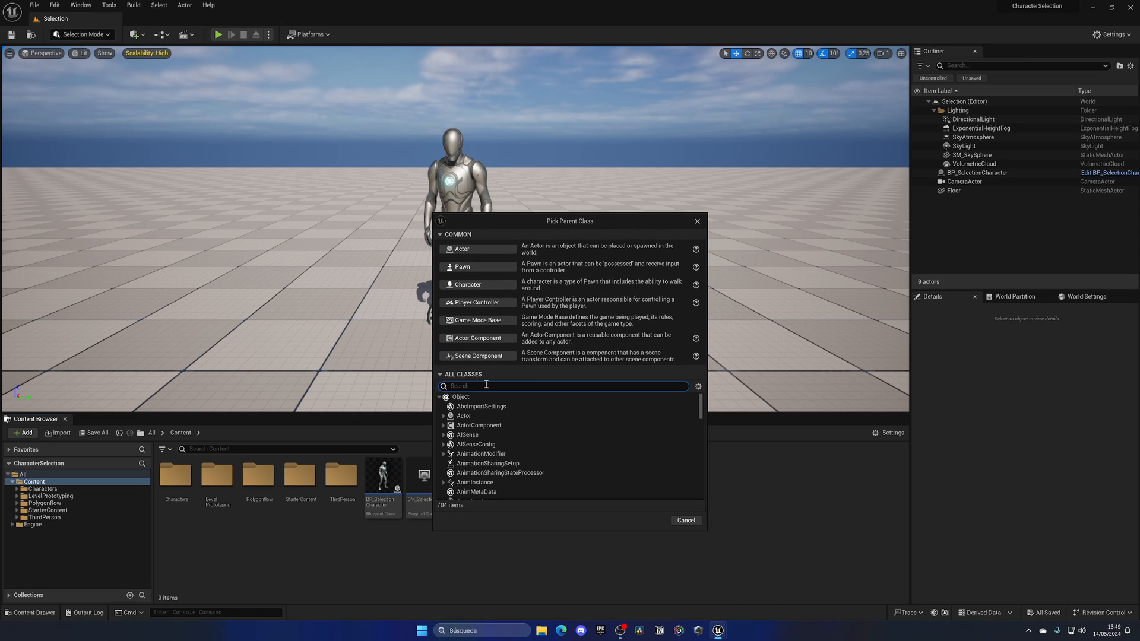
{"action": "type", "text": "game insta"}
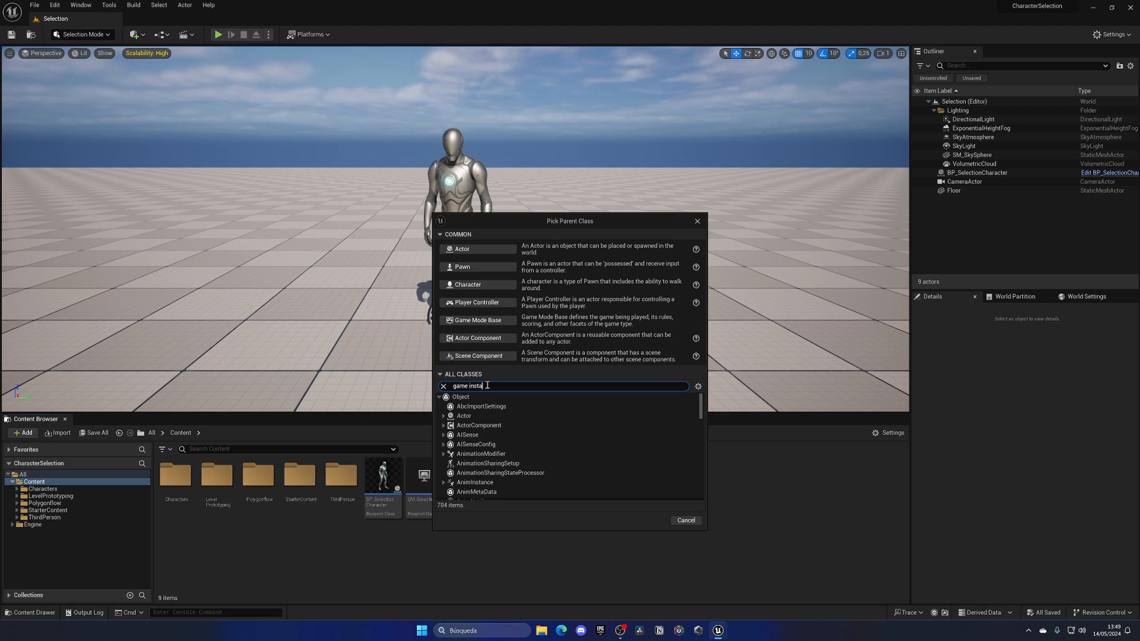
{"action": "left_click", "coordinate": [476, 405]}
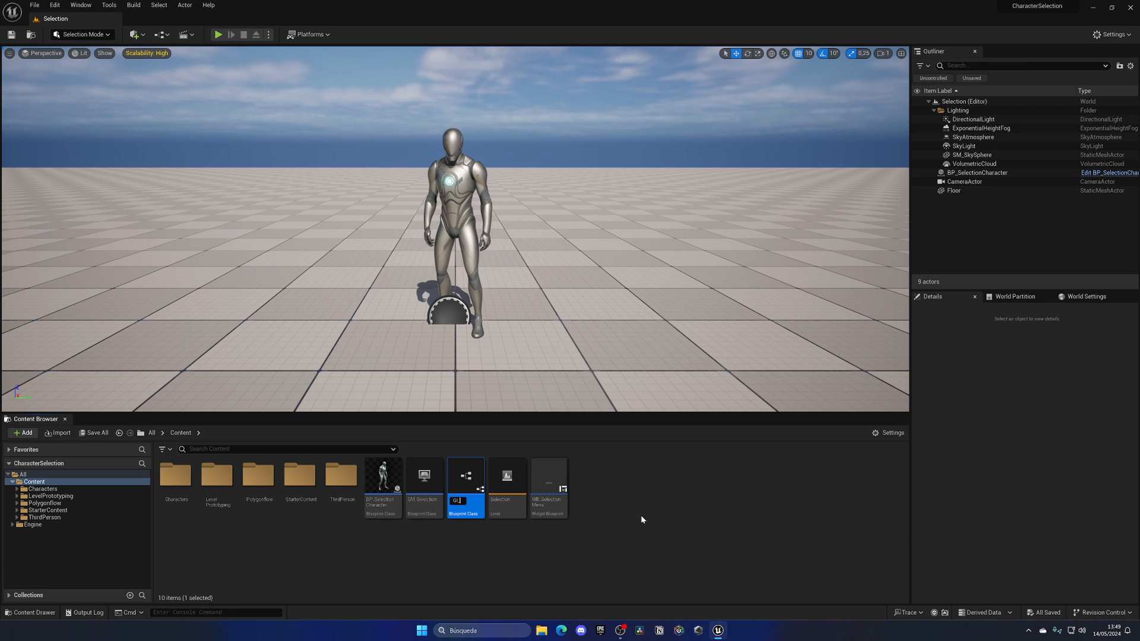
{"action": "type", "text": "GI_Selection"}
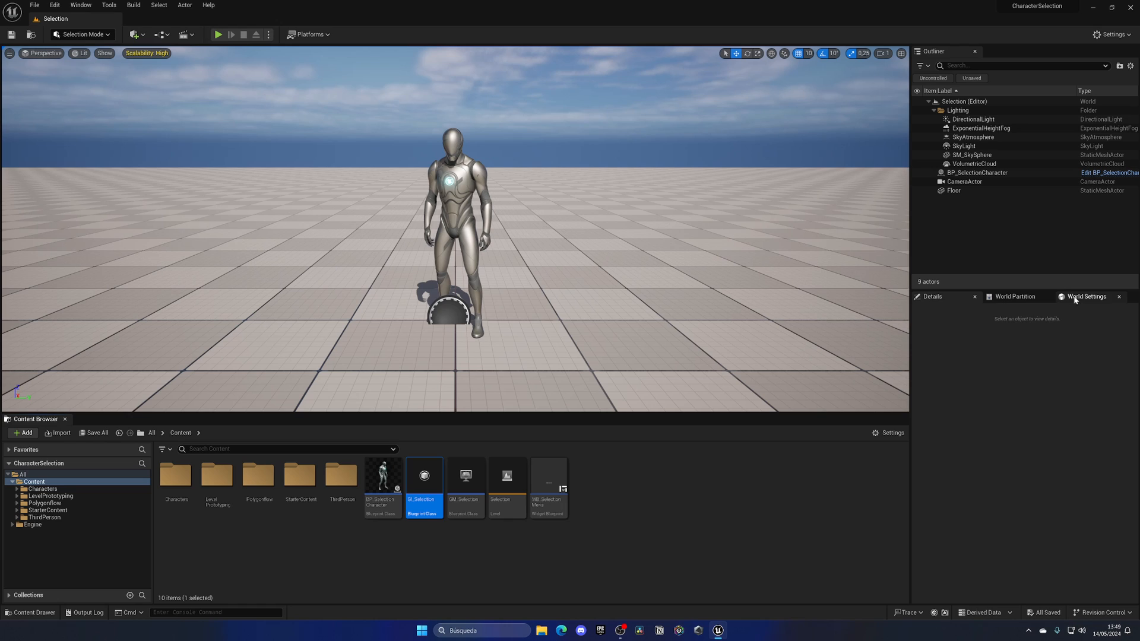
- Show World Settings and expand GM_Selection's default classes under GameMode Override
{"action": "left_click", "coordinate": [1085, 296]}
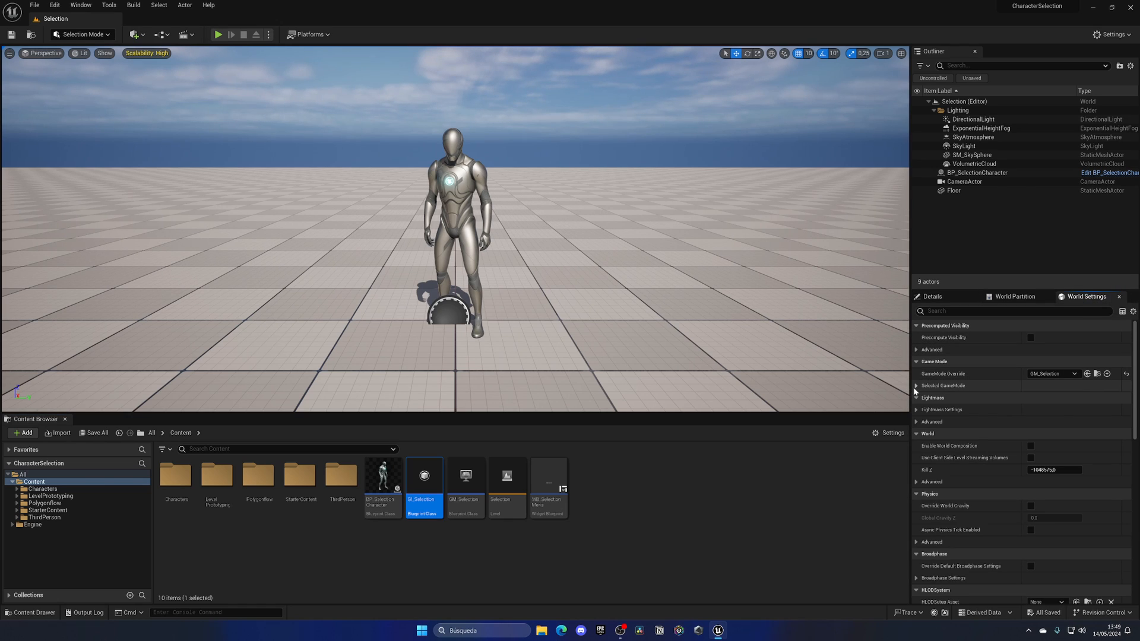
{"action": "left_click", "coordinate": [918, 385]}
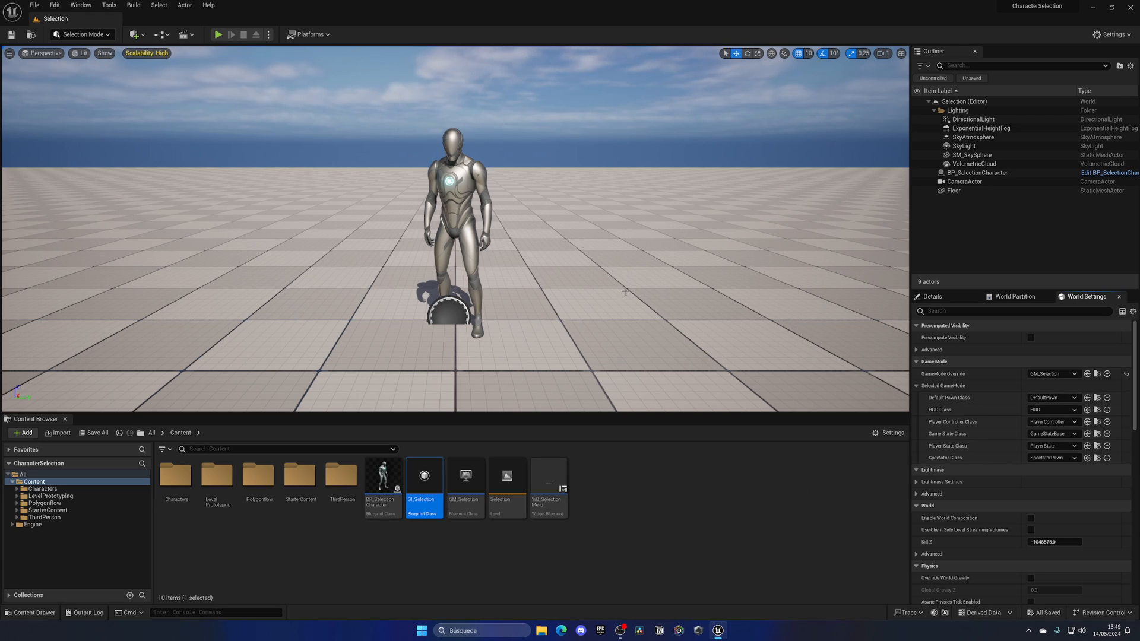
{"action": "mouse_move", "coordinate": [55, 4]}
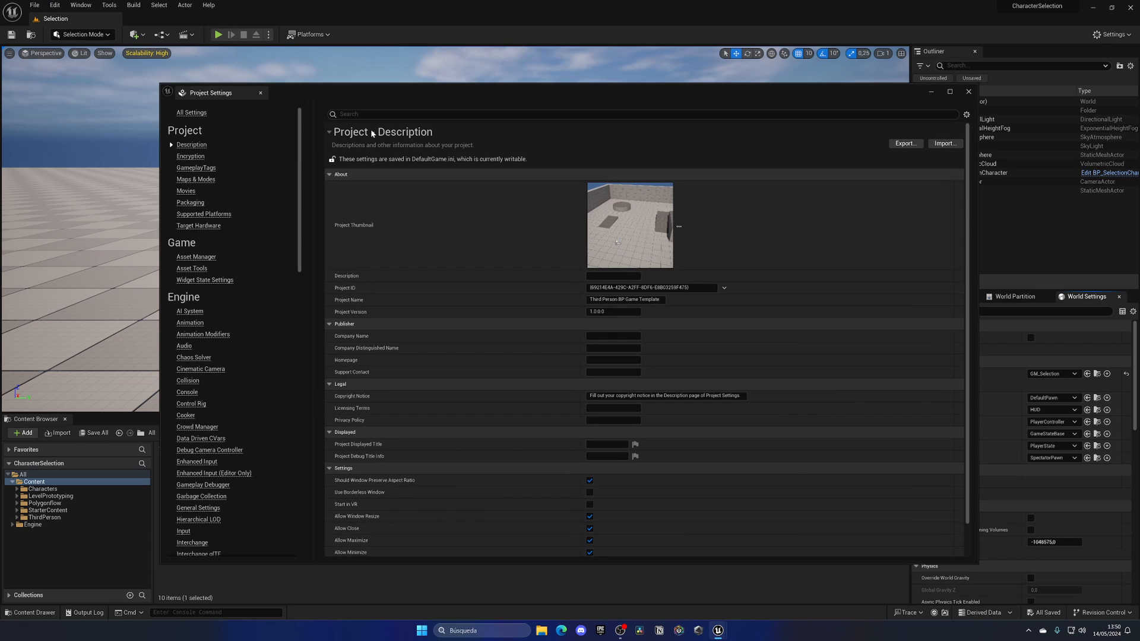
- Set the project's Game Instance Class to GI_Selection in Project Settings
{"action": "type", "text": "instance"}
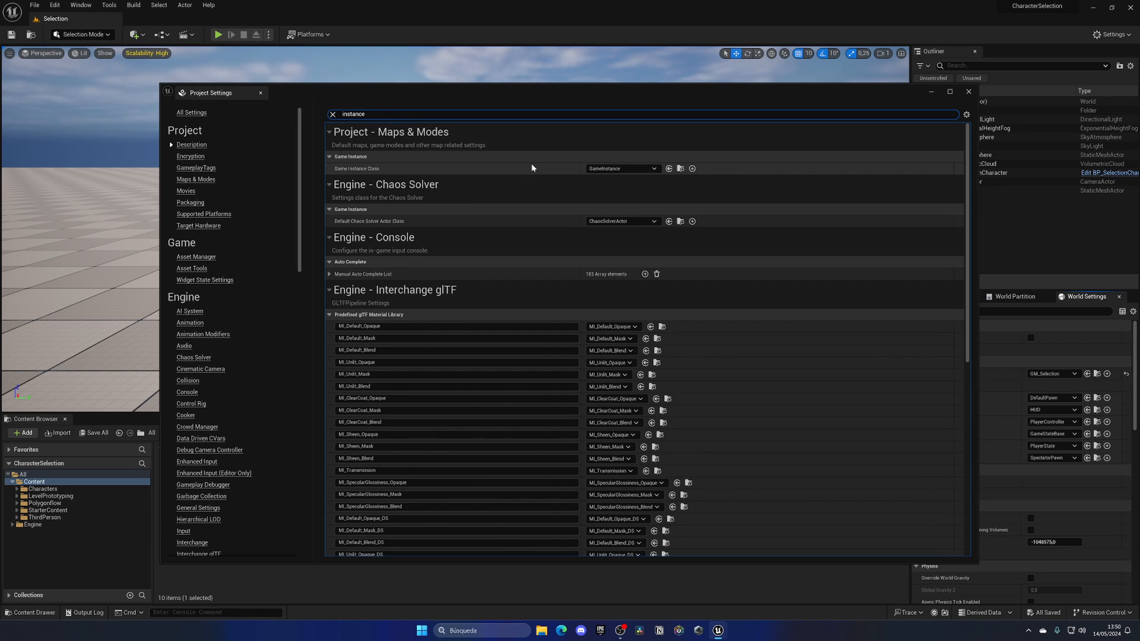
{"action": "left_click", "coordinate": [622, 168]}
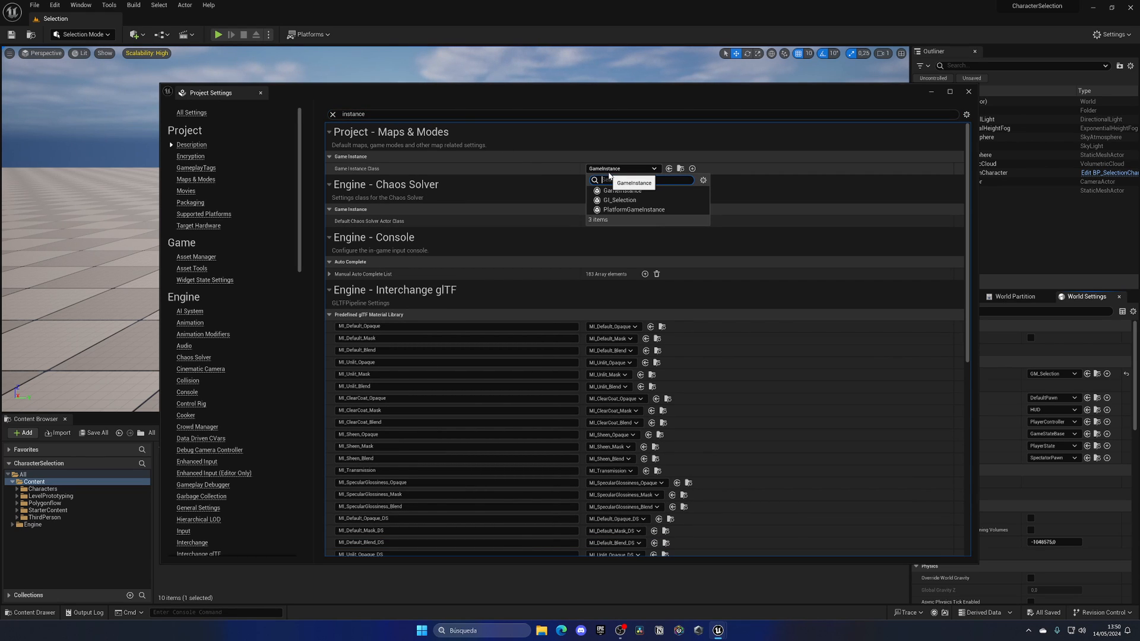
{"action": "left_click", "coordinate": [619, 200]}
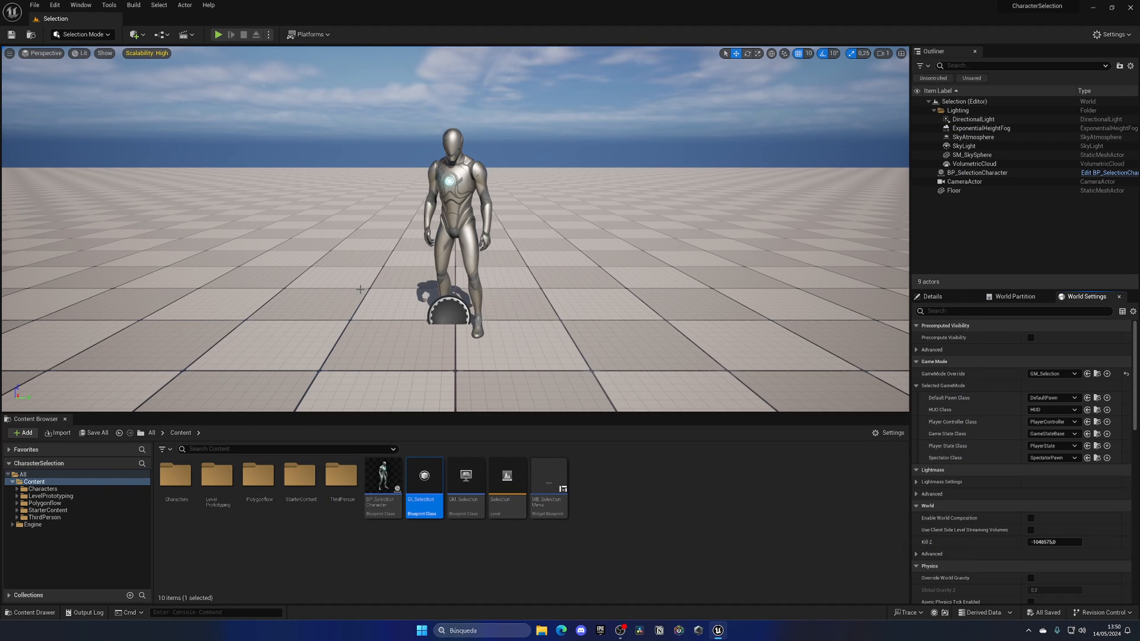
- Give GI_Selection a Skeletal Mesh variable skeletalMeshSelected, then compile and save
{"action": "double_click", "coordinate": [423, 474]}
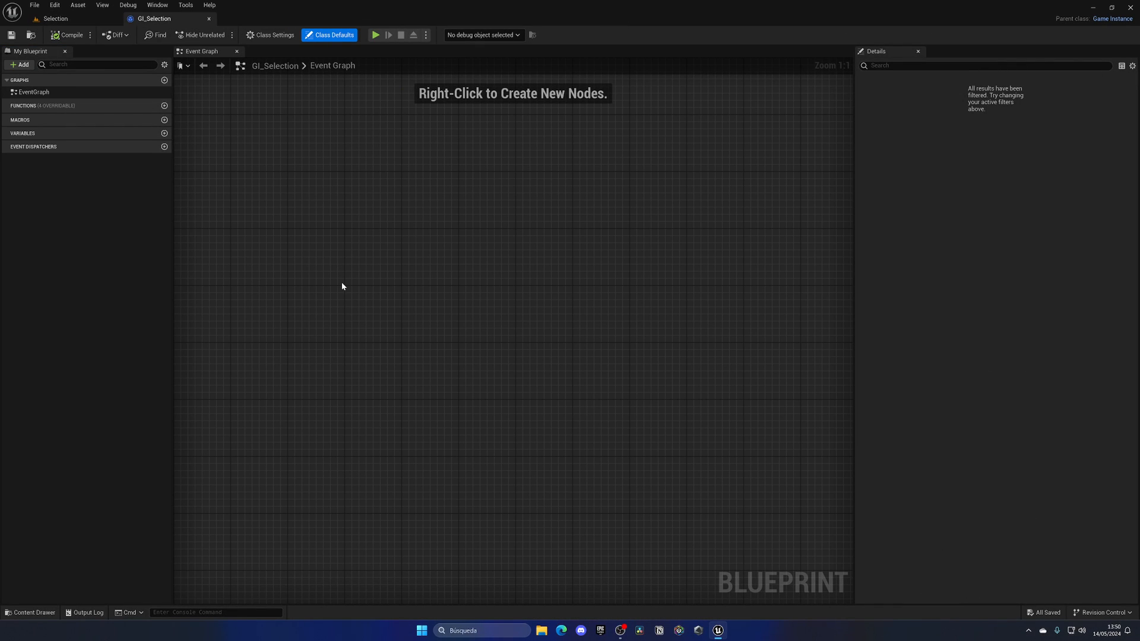
{"action": "right_click", "coordinate": [342, 286]}
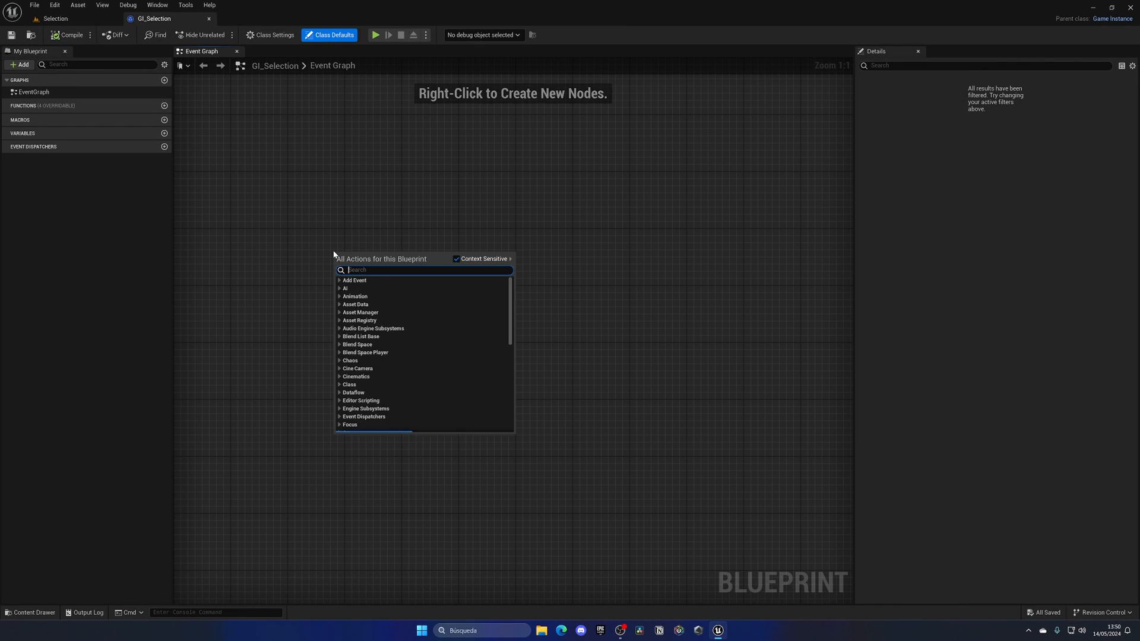
{"action": "left_click", "coordinate": [368, 220]}
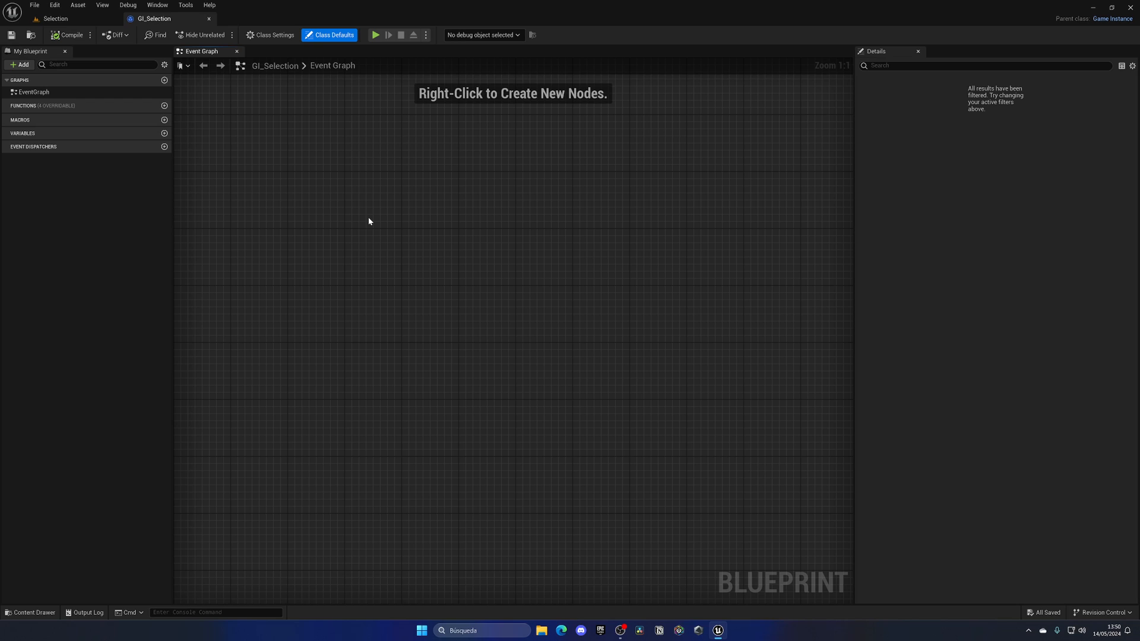
{"action": "mouse_move", "coordinate": [176, 133]}
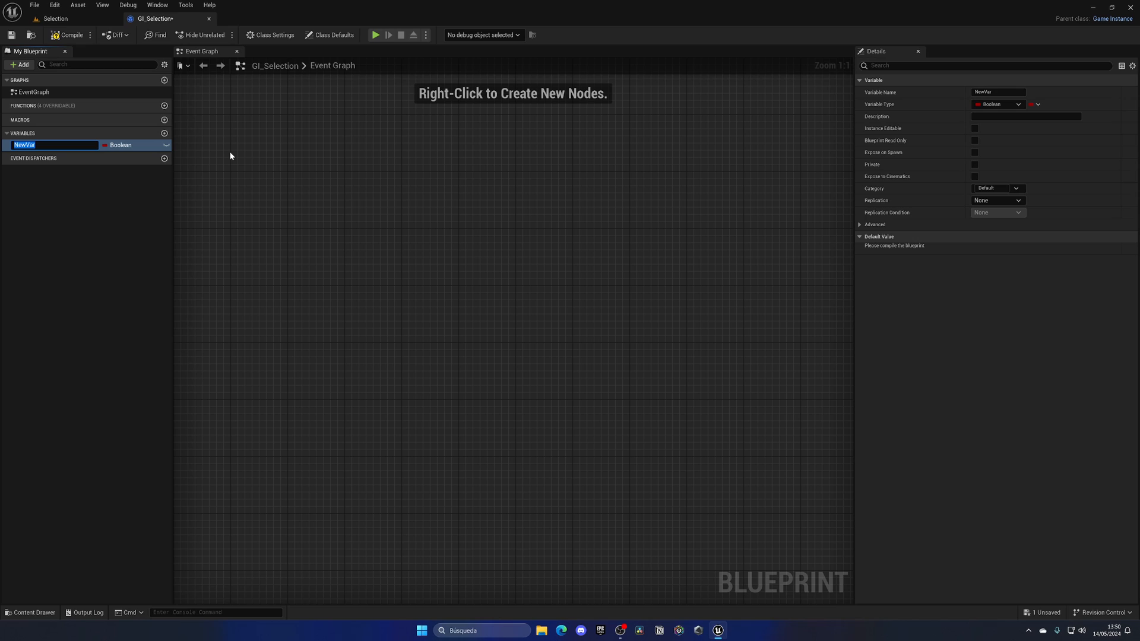
{"action": "type", "text": "skeltalMeshSelected"}
{"action": "type", "text": "skele"}
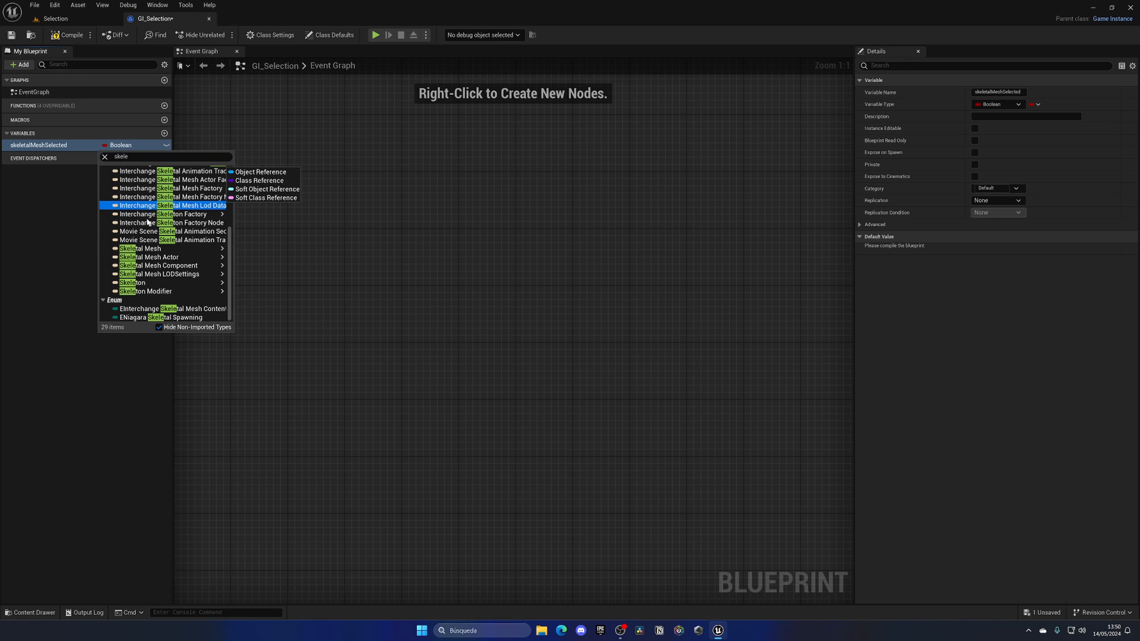
{"action": "left_click", "coordinate": [141, 248]}
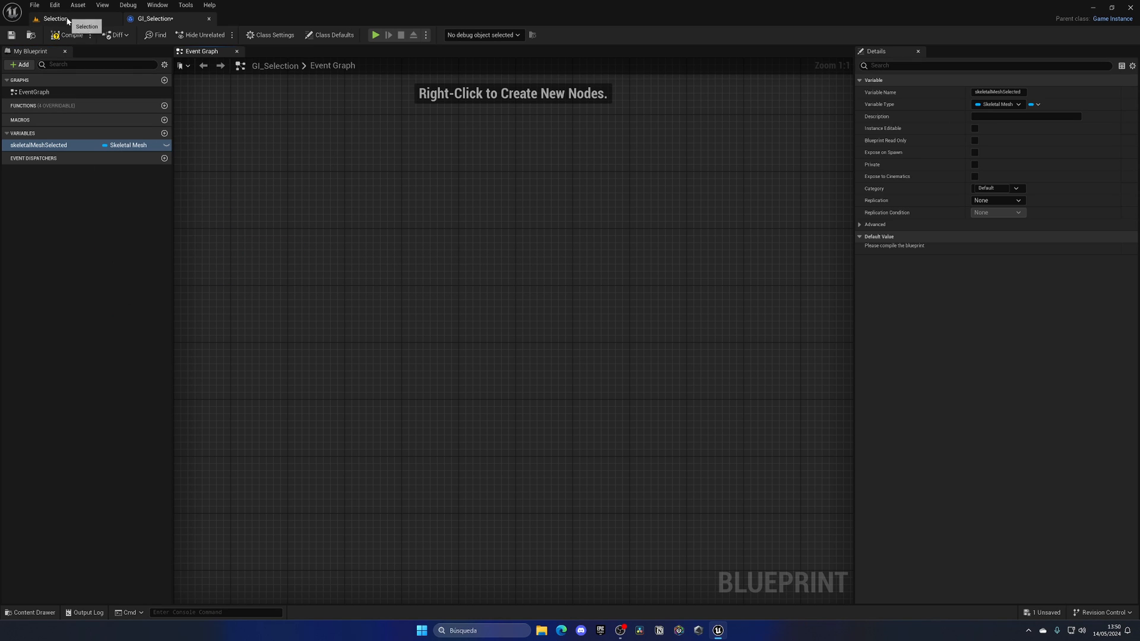
{"action": "left_click", "coordinate": [71, 35]}
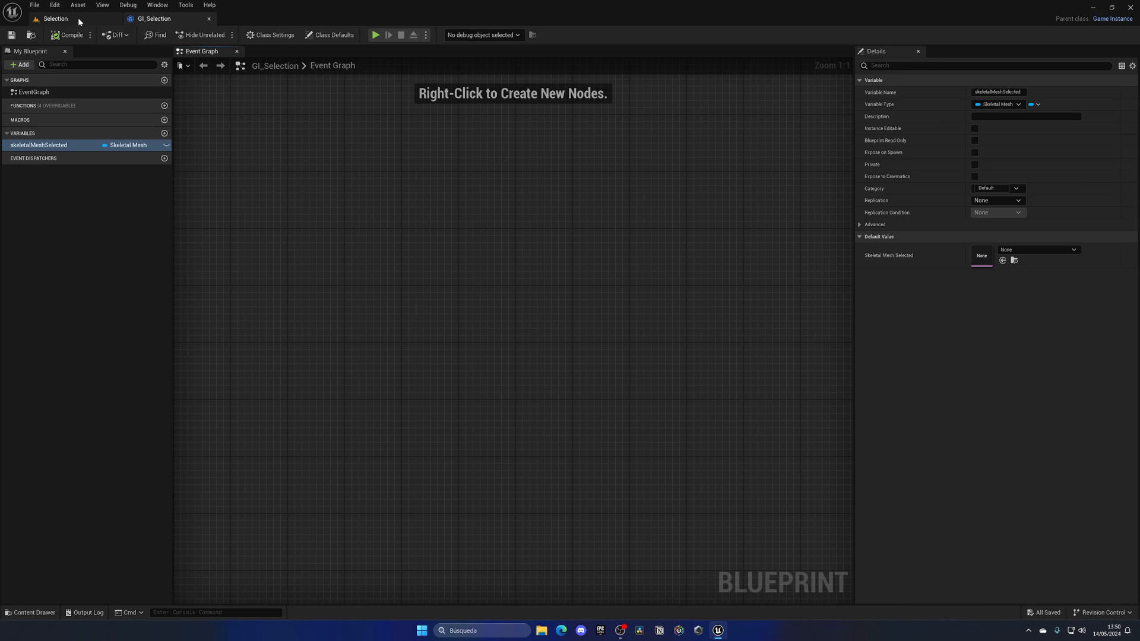
{"action": "left_click", "coordinate": [55, 18]}
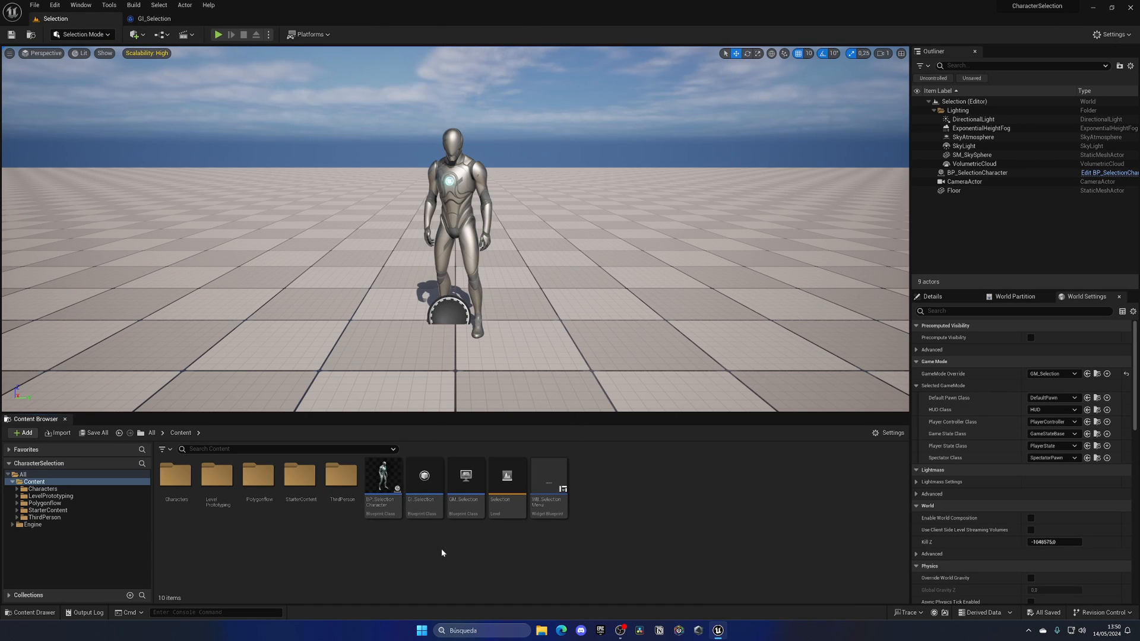
- Reopen GI_Selection, then open the WB_SelectionMenu widget blueprint from the Content folder
{"action": "left_click", "coordinate": [423, 476]}
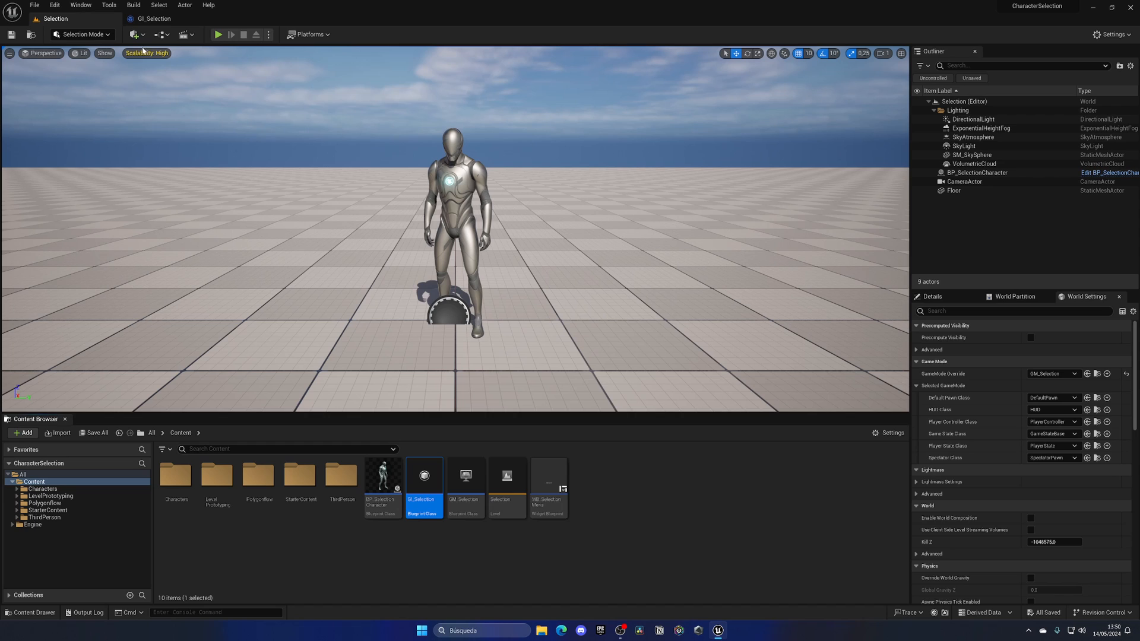
{"action": "double_click", "coordinate": [423, 475]}
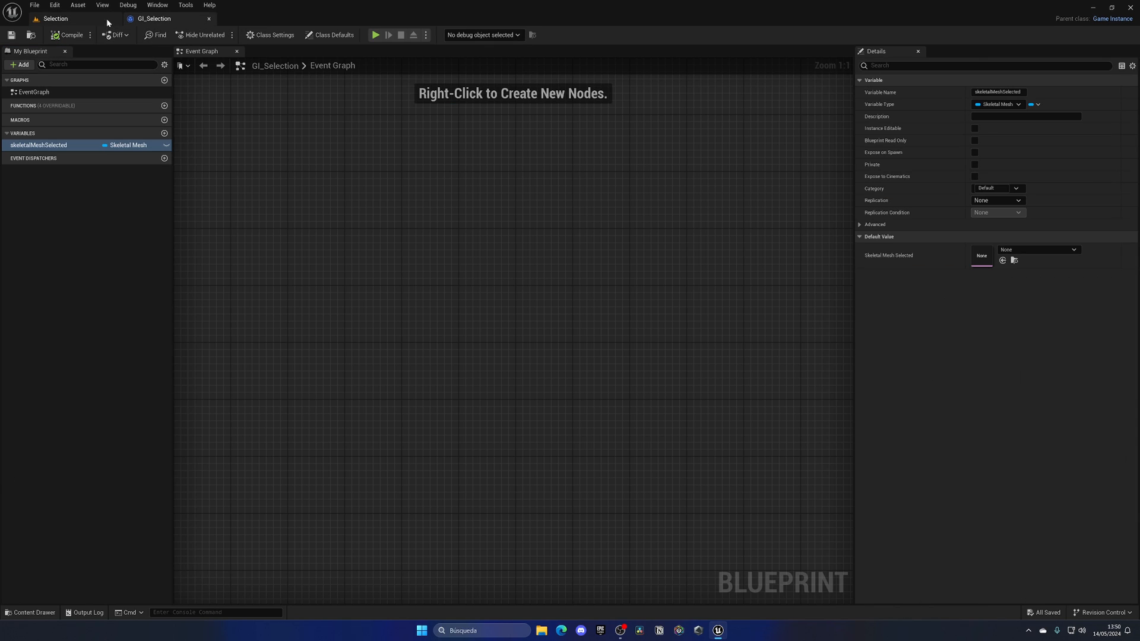
{"action": "left_click", "coordinate": [55, 19]}
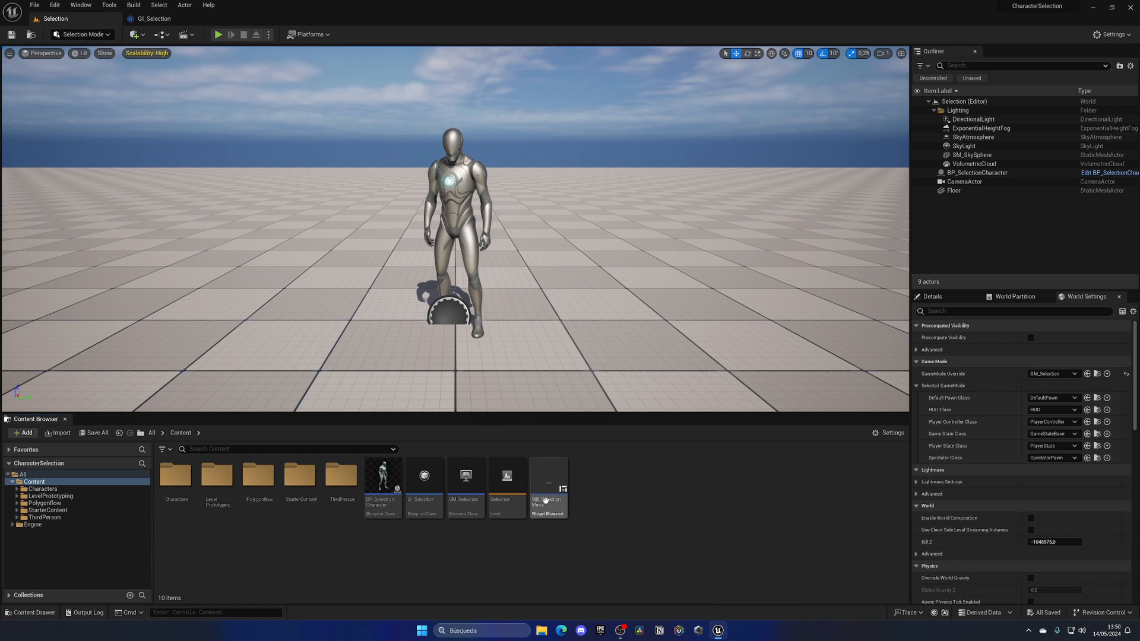
{"action": "double_click", "coordinate": [547, 473]}
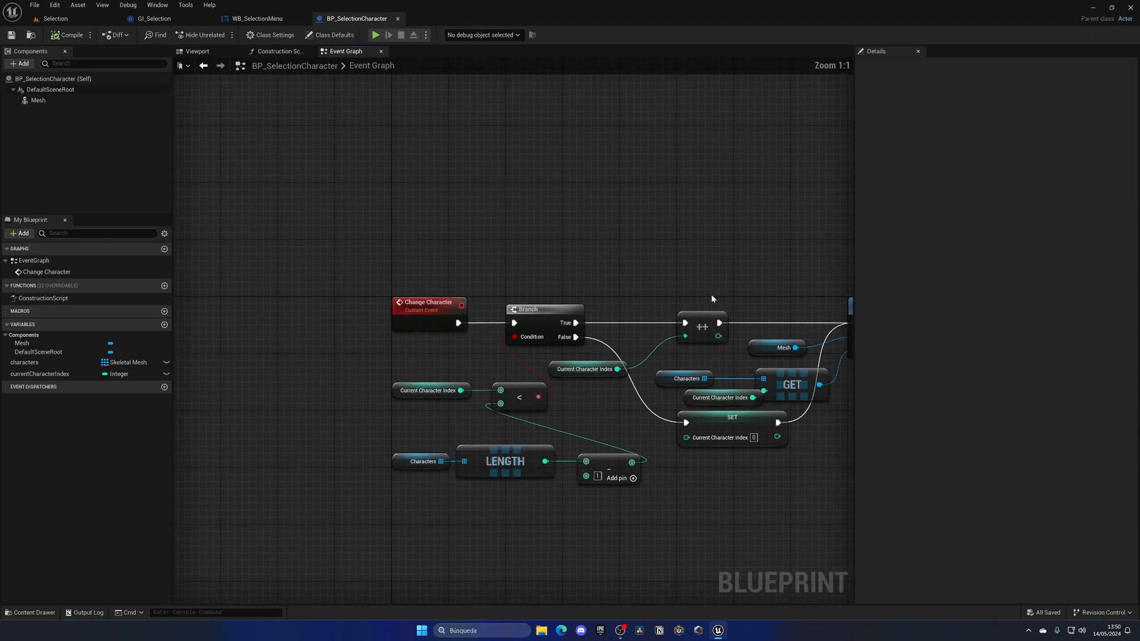
- Add a Get Game Instance cast to GI_Selection in BP_SelectionCharacter's Change Character graph
{"action": "left_click", "coordinate": [55, 18]}
{"action": "type", "text": "cast to"}
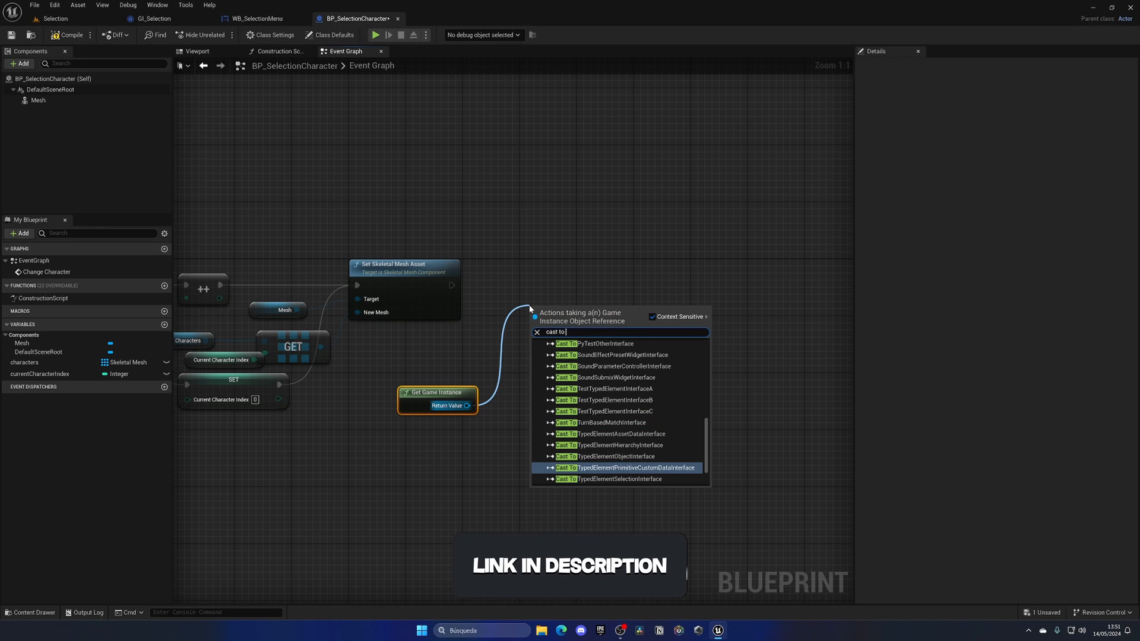
{"action": "left_click", "coordinate": [609, 343]}
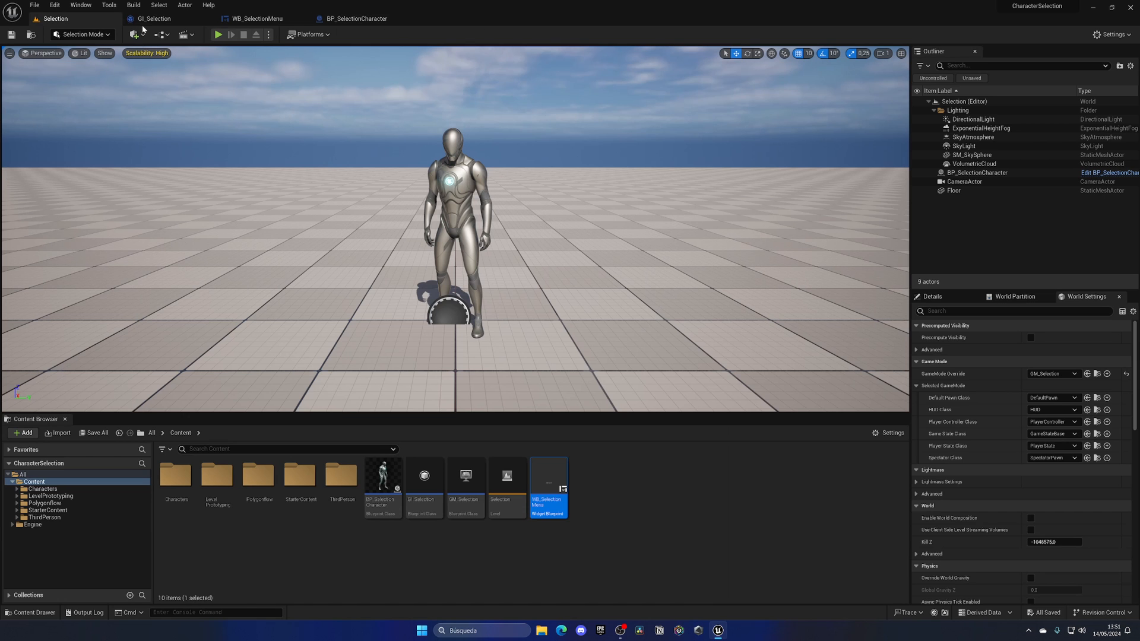
- Play-test the Selection level, then view WB_SelectionMenu in the Designer layout
{"action": "left_click", "coordinate": [217, 35]}
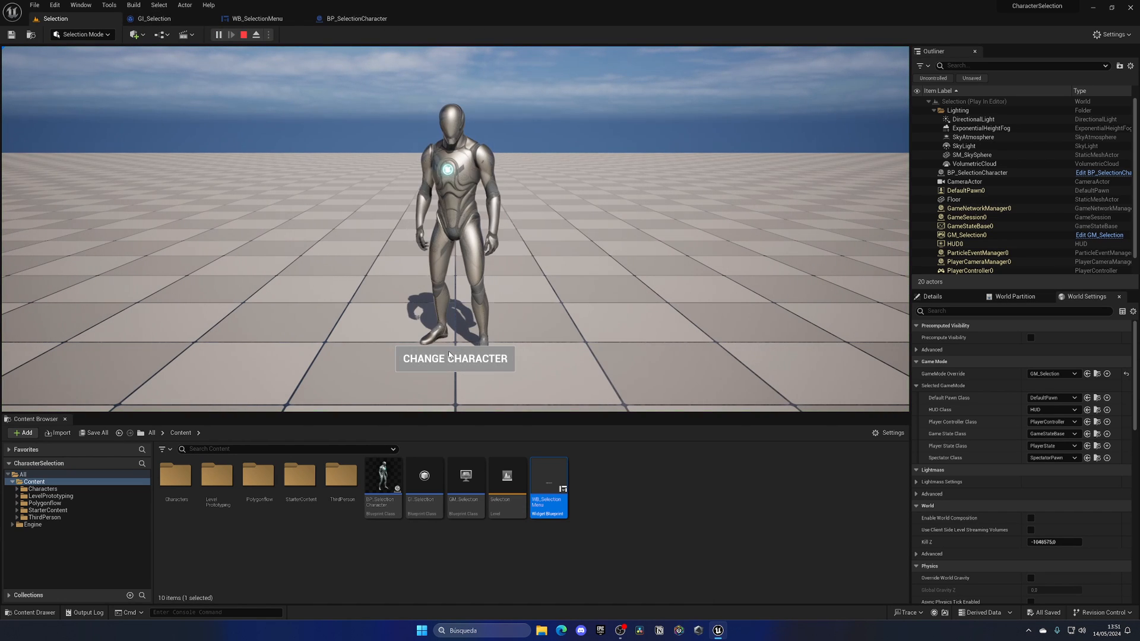
{"action": "left_click", "coordinate": [244, 34]}
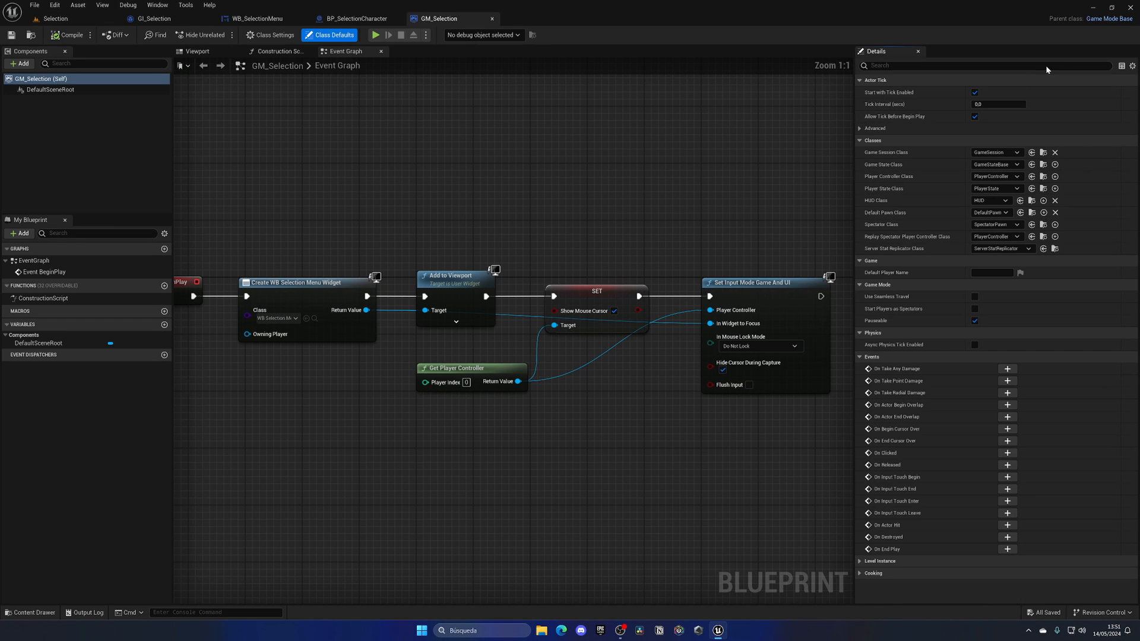
{"action": "left_click", "coordinate": [255, 19]}
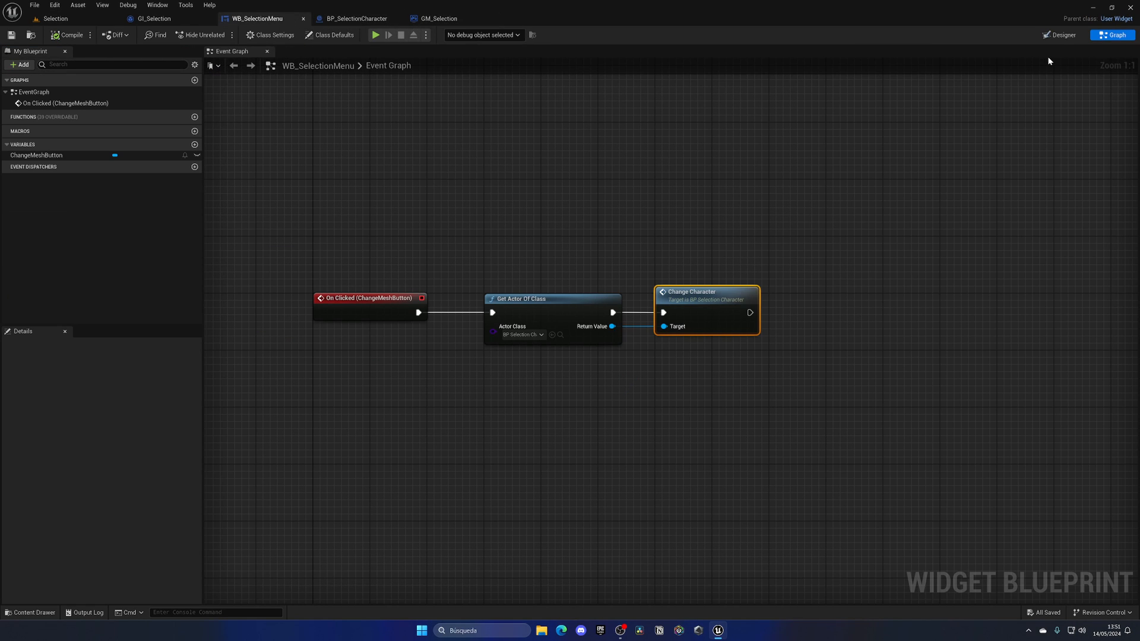
{"action": "left_click", "coordinate": [1059, 35]}
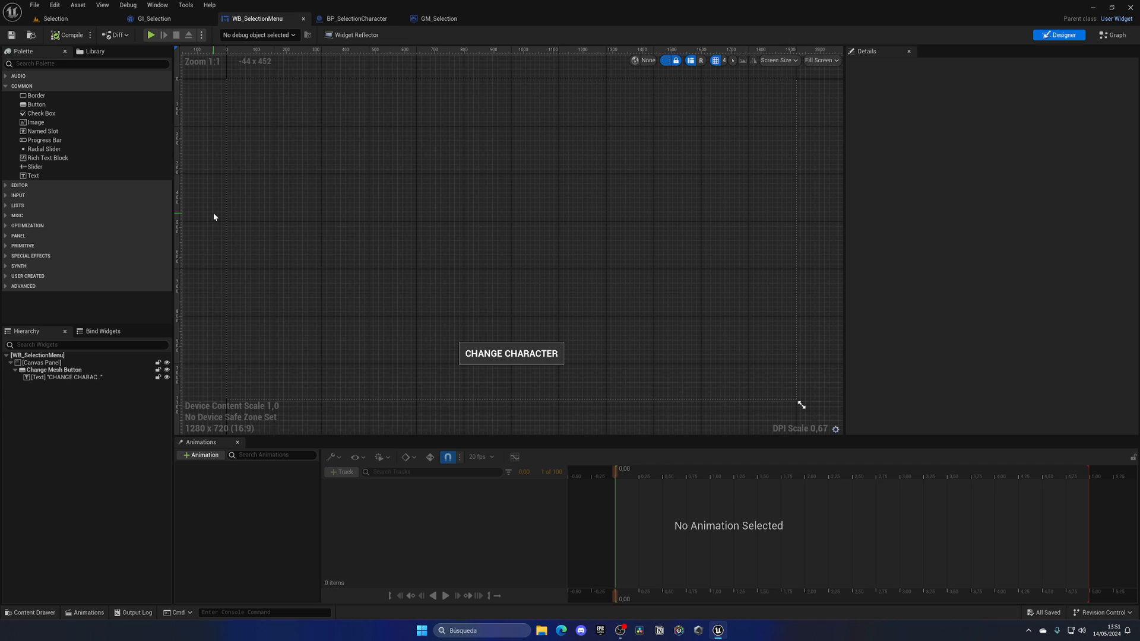
- Duplicate the CHANGE CHARACTER button as a PLAY LEVEL button named Play Button
{"action": "left_click", "coordinate": [511, 354]}
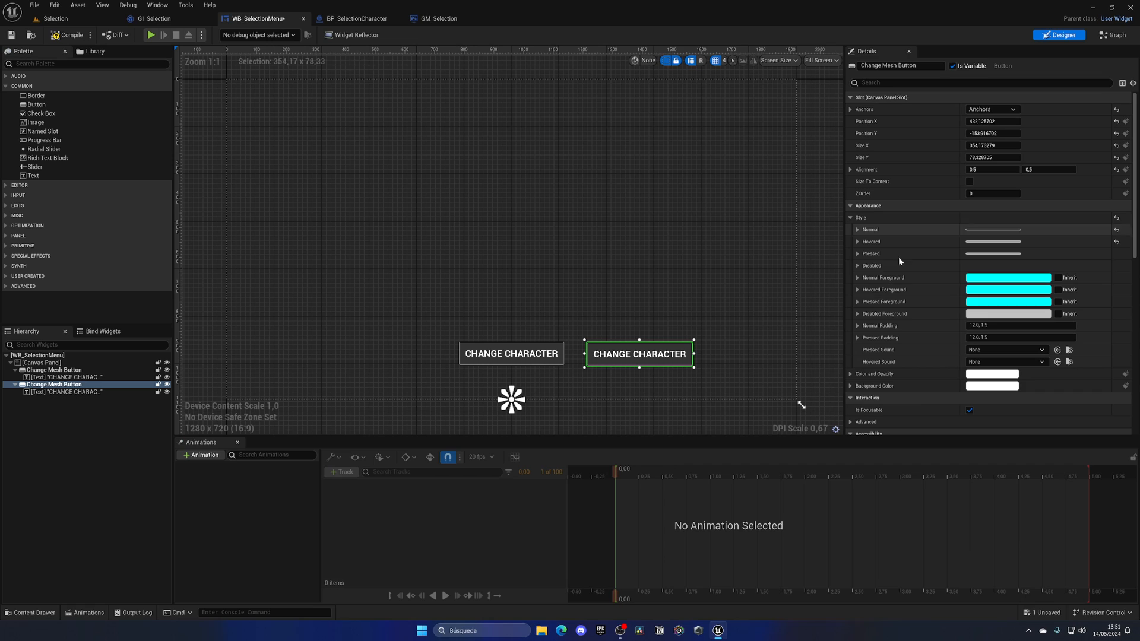
{"action": "left_click", "coordinate": [65, 392]}
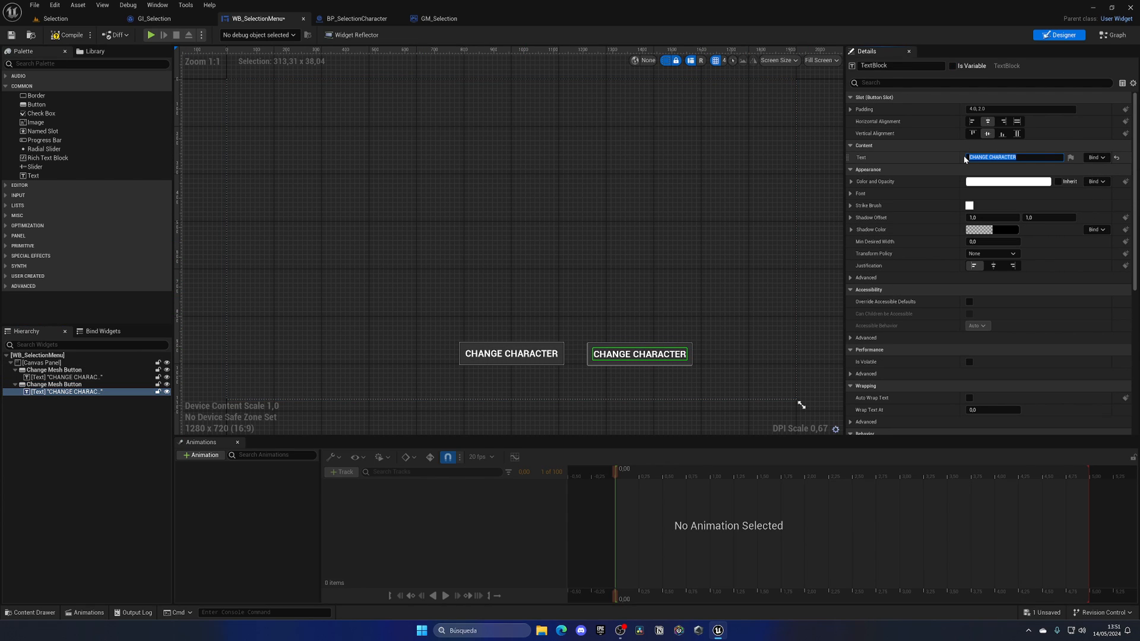
{"action": "type", "text": "PLAY LEVEL"}
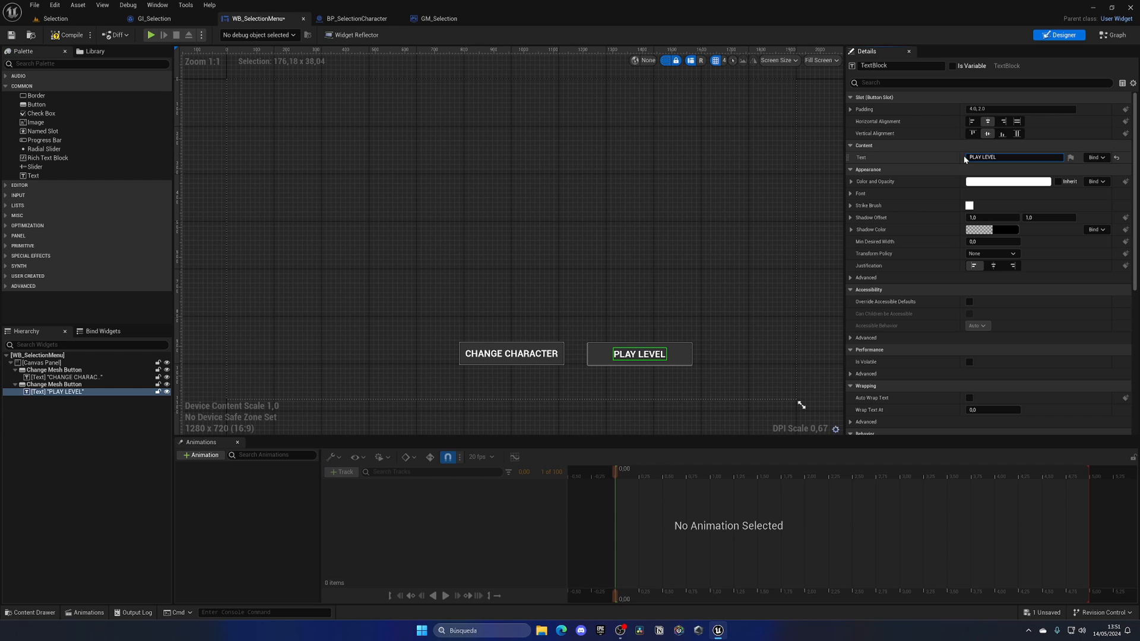
{"action": "left_click", "coordinate": [52, 384]}
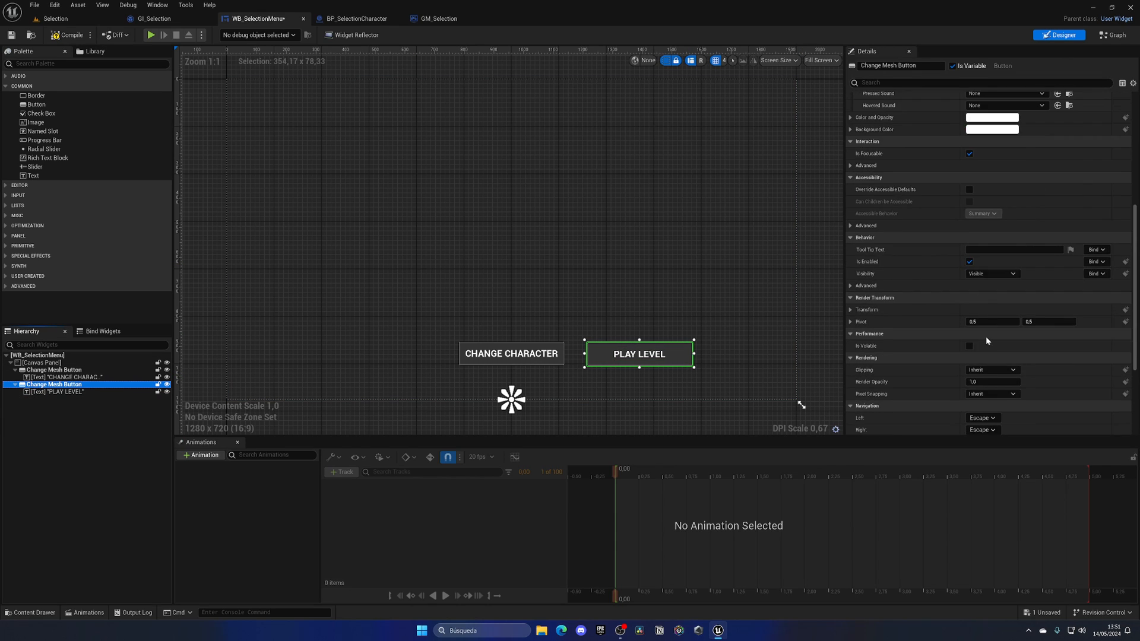
{"action": "double_click", "coordinate": [901, 66]}
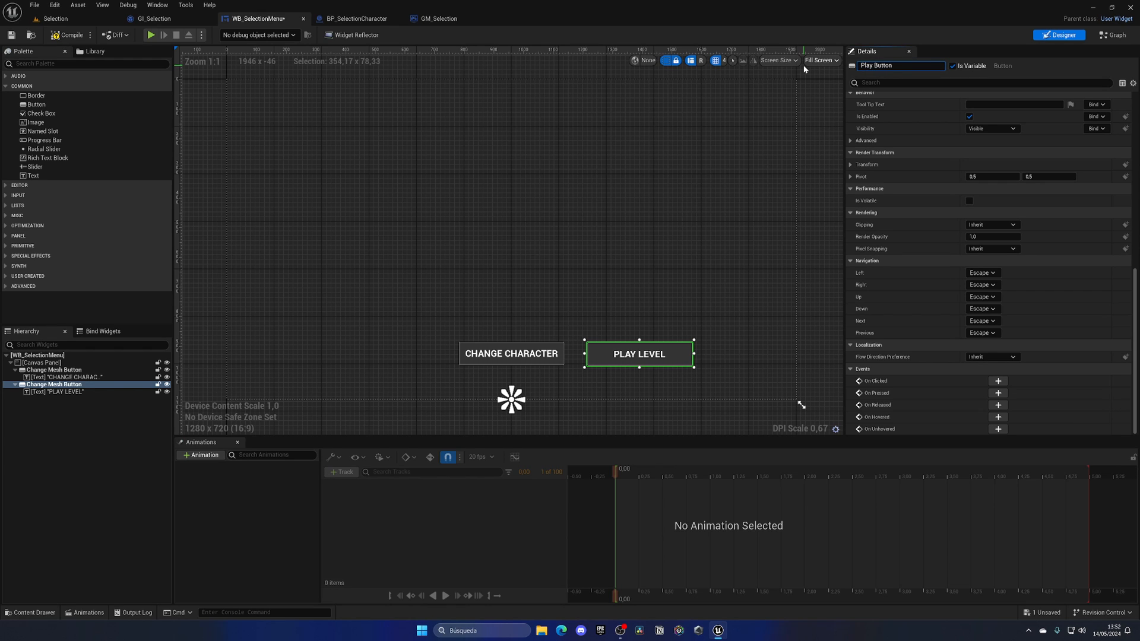
{"action": "left_click", "coordinate": [1111, 35]}
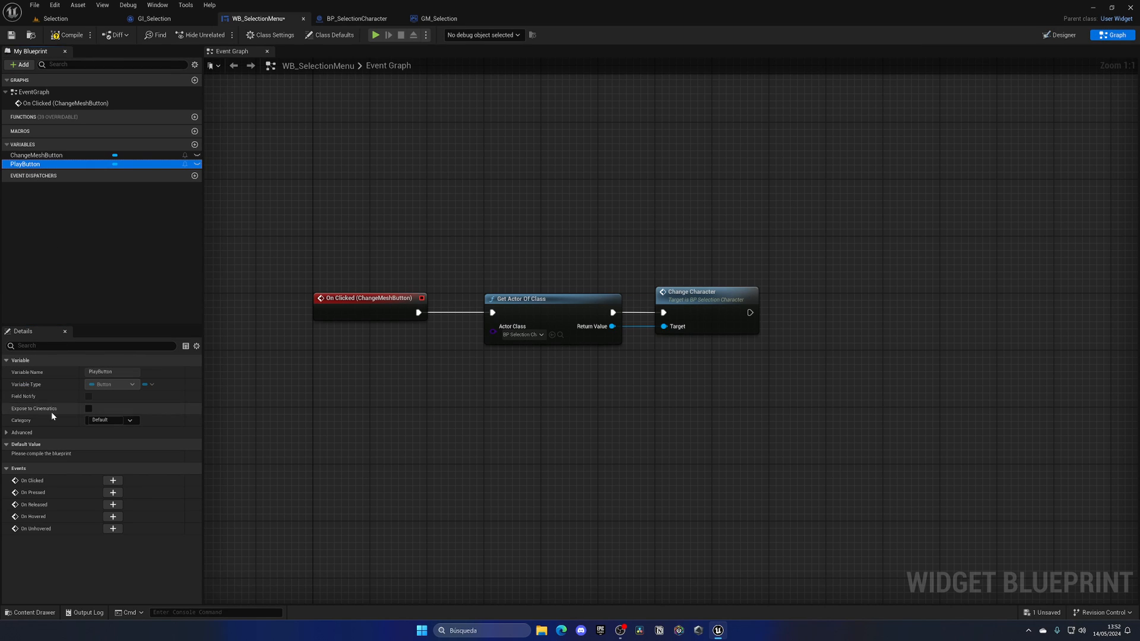
- Make PlayButton's On Clicked event run Open Level with level name ThirdPersonMap
{"action": "left_click", "coordinate": [113, 480]}
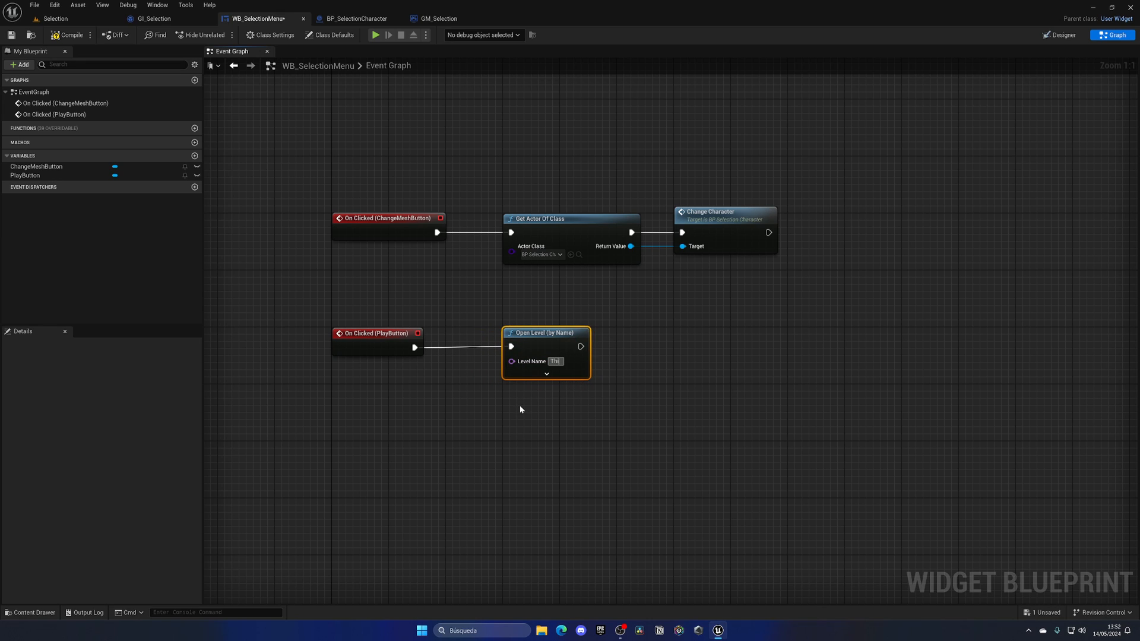
{"action": "type", "text": "ThirdPersonMap"}
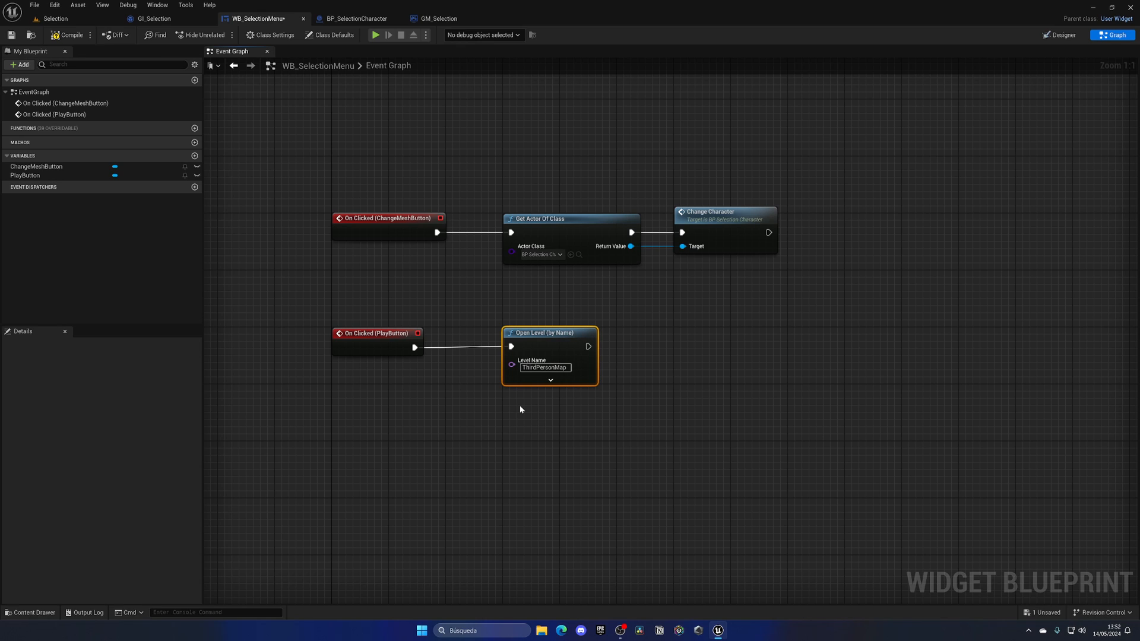
{"action": "left_click", "coordinate": [33, 612]}
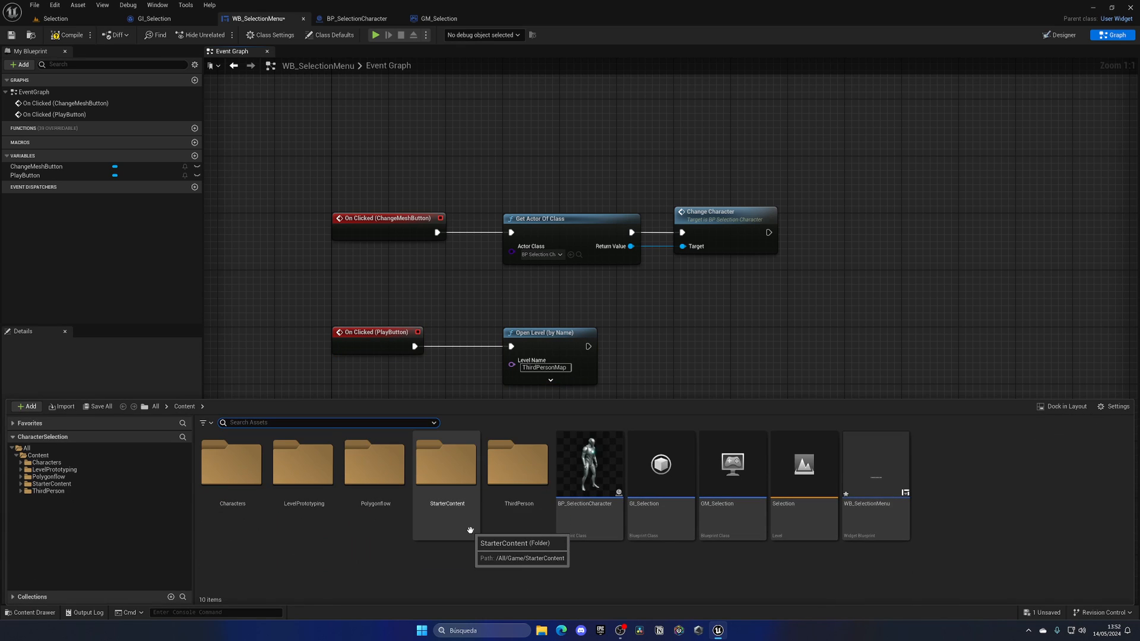
{"action": "left_click", "coordinate": [43, 512]}
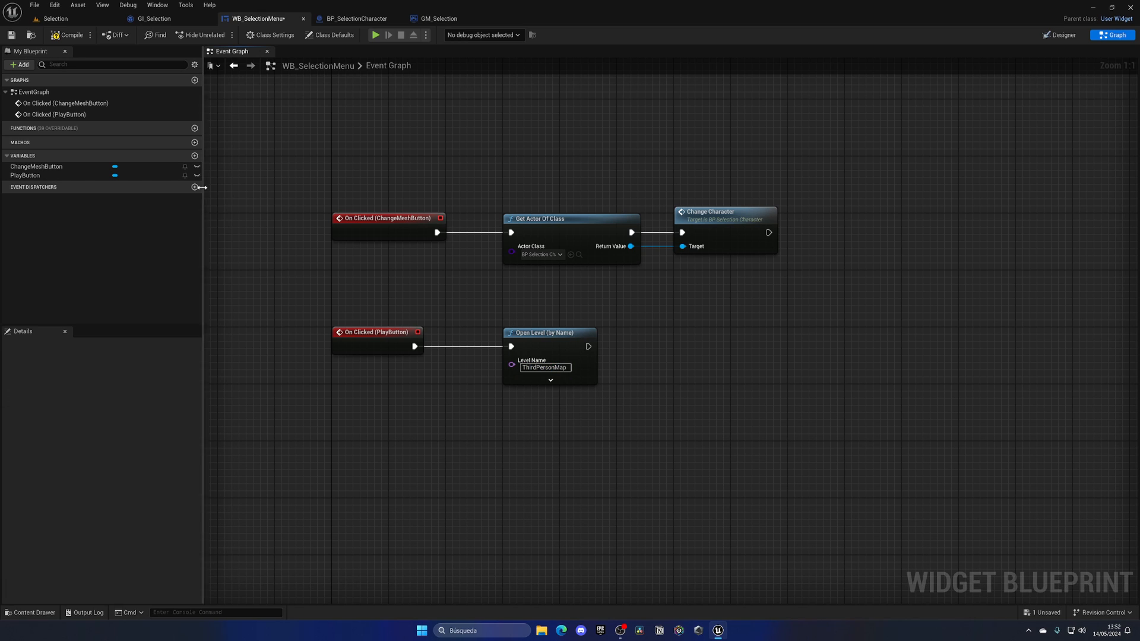
{"action": "left_click", "coordinate": [55, 19]}
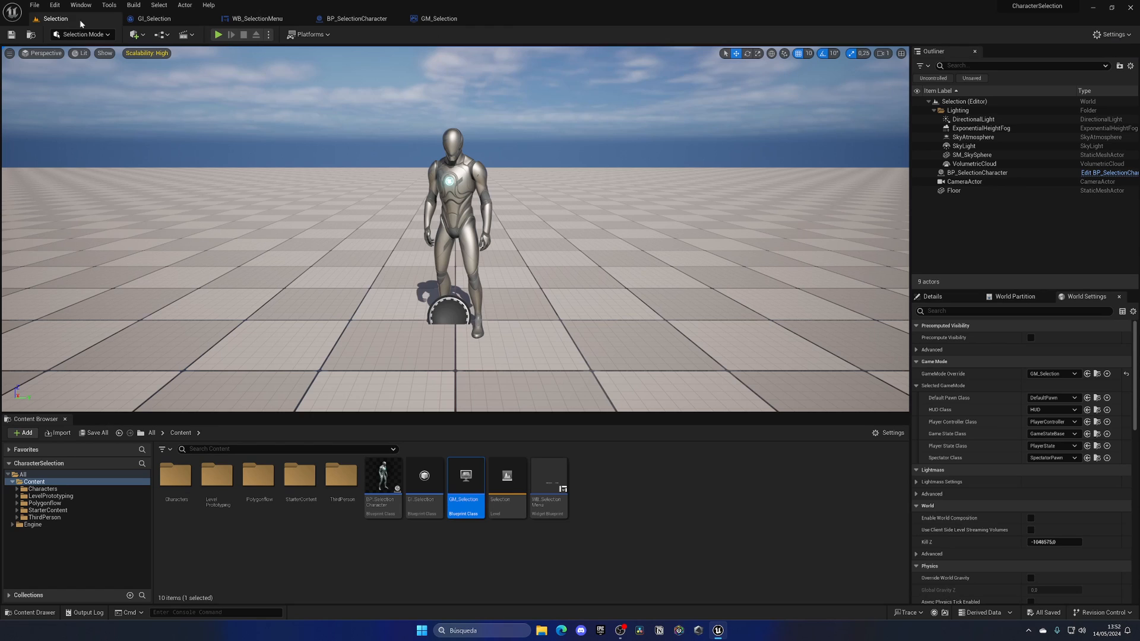
- Play-test the Selection level and press PLAY LEVEL to try opening the map
{"action": "left_click", "coordinate": [218, 35]}
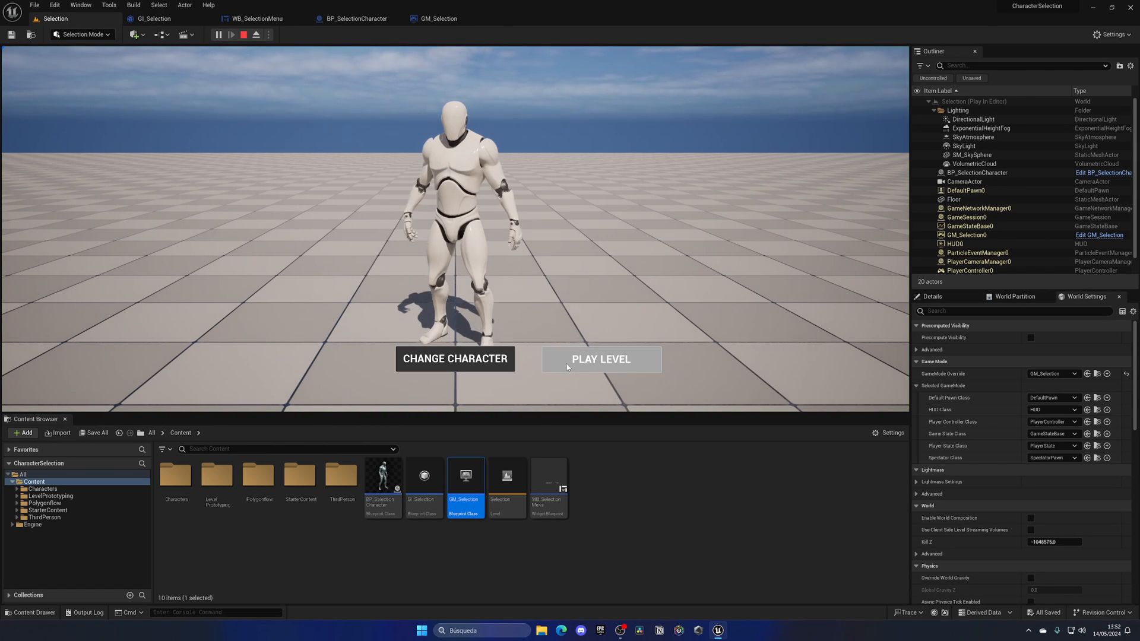
{"action": "left_click", "coordinate": [243, 34]}
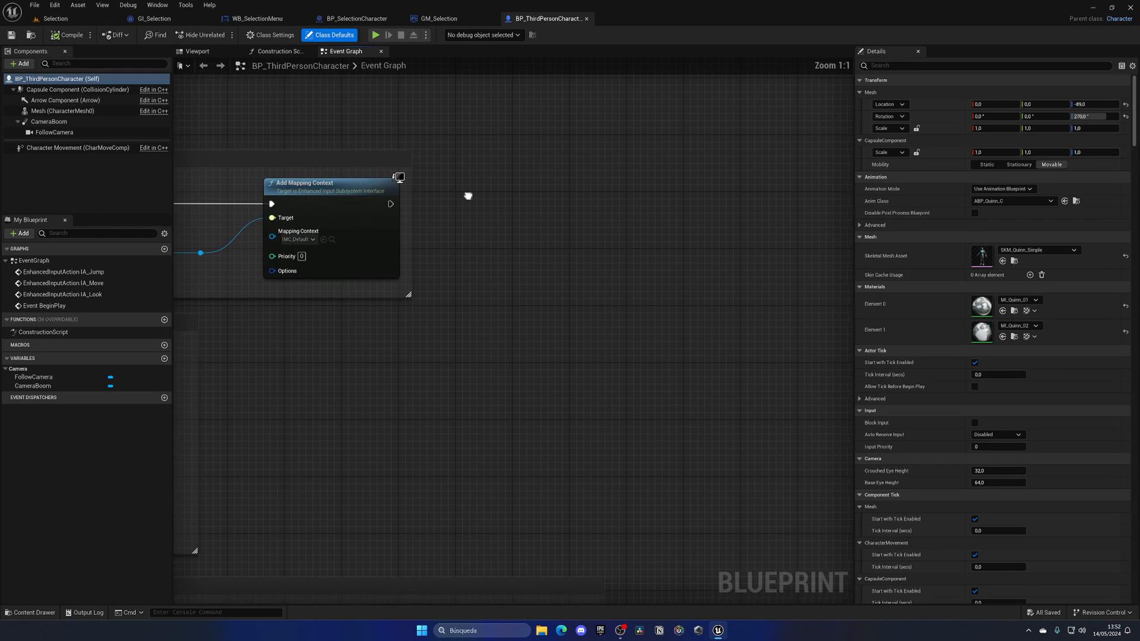
- Add a Get Game Instance node to BP_ThirdPersonCharacter's event graph
{"action": "type", "text": "get gam"}
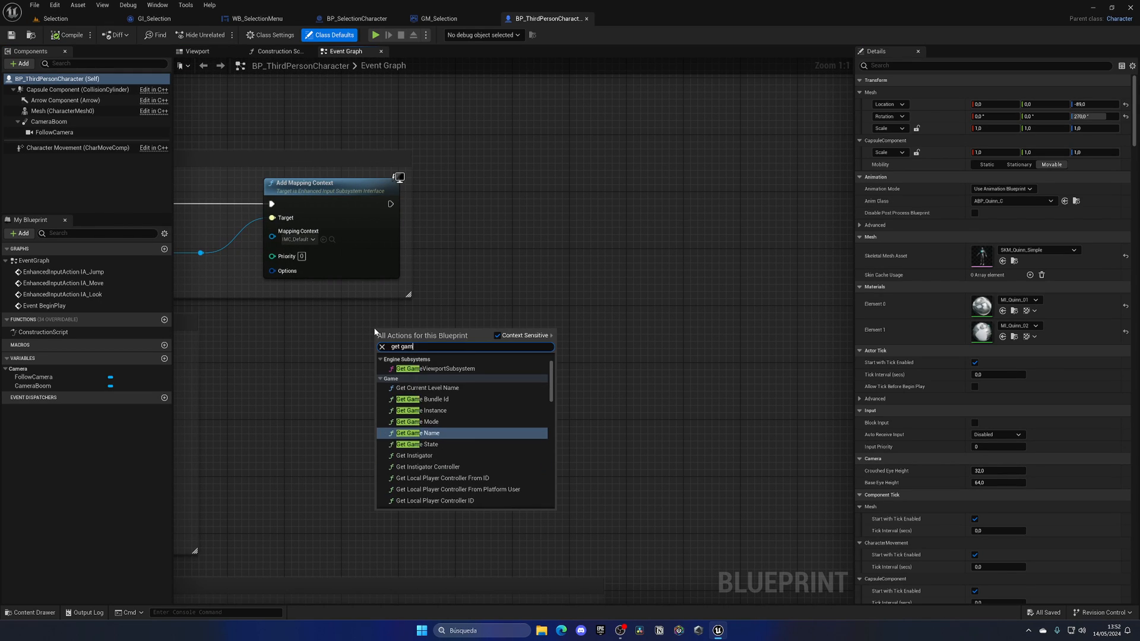
{"action": "left_click", "coordinate": [421, 410]}
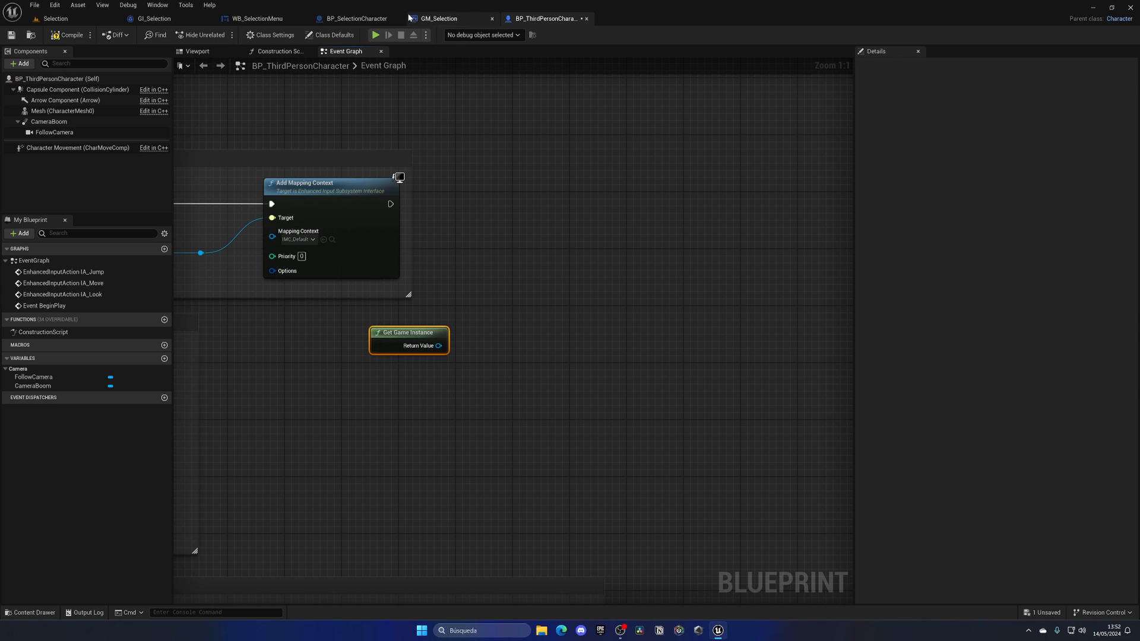
{"action": "left_click", "coordinate": [438, 19]}
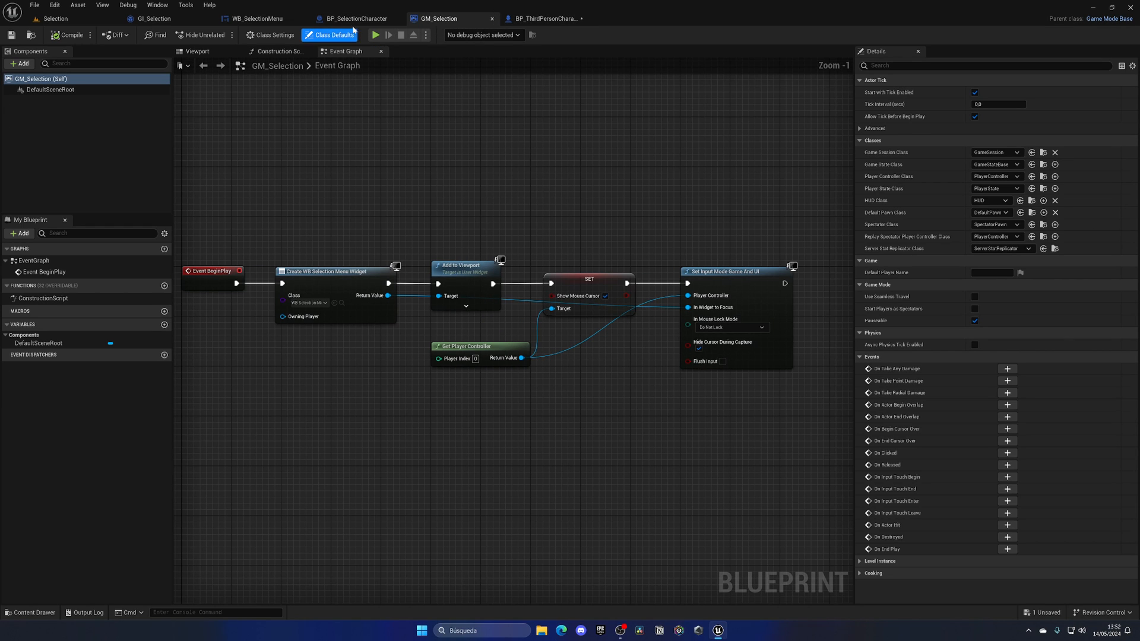
{"action": "left_click", "coordinate": [544, 18]}
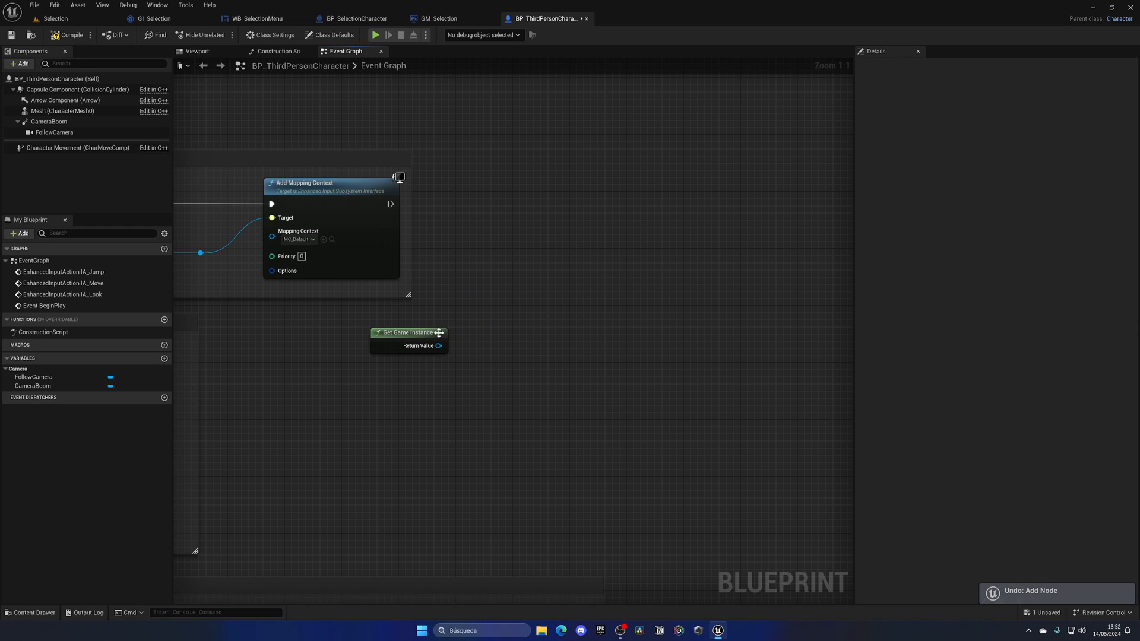
- Cast the game instance to GI_Selection and add a Set Skeletal Mesh Asset node on Mesh
{"action": "type", "text": "cast to g"}
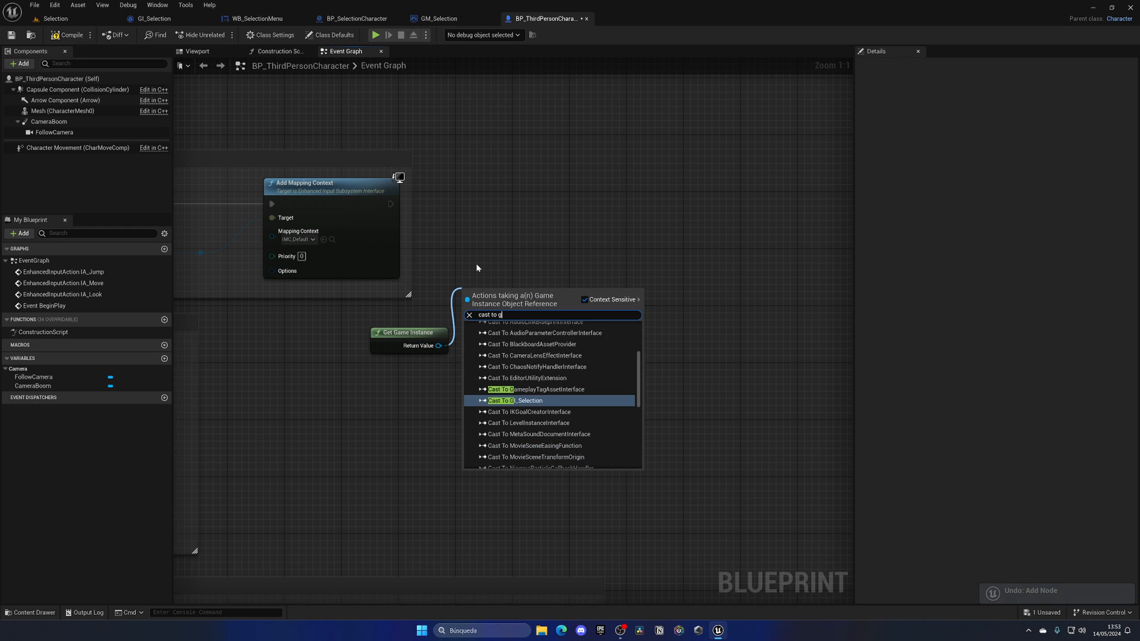
{"action": "left_click", "coordinate": [524, 401]}
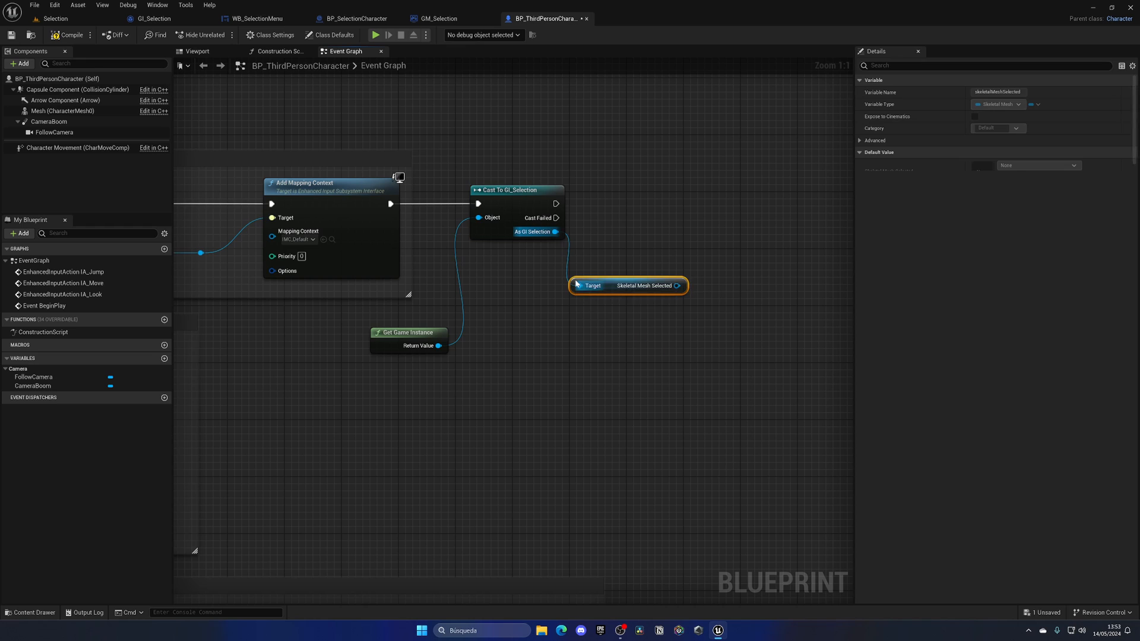
{"action": "left_click", "coordinate": [64, 110]}
{"action": "type", "text": "set sk"}
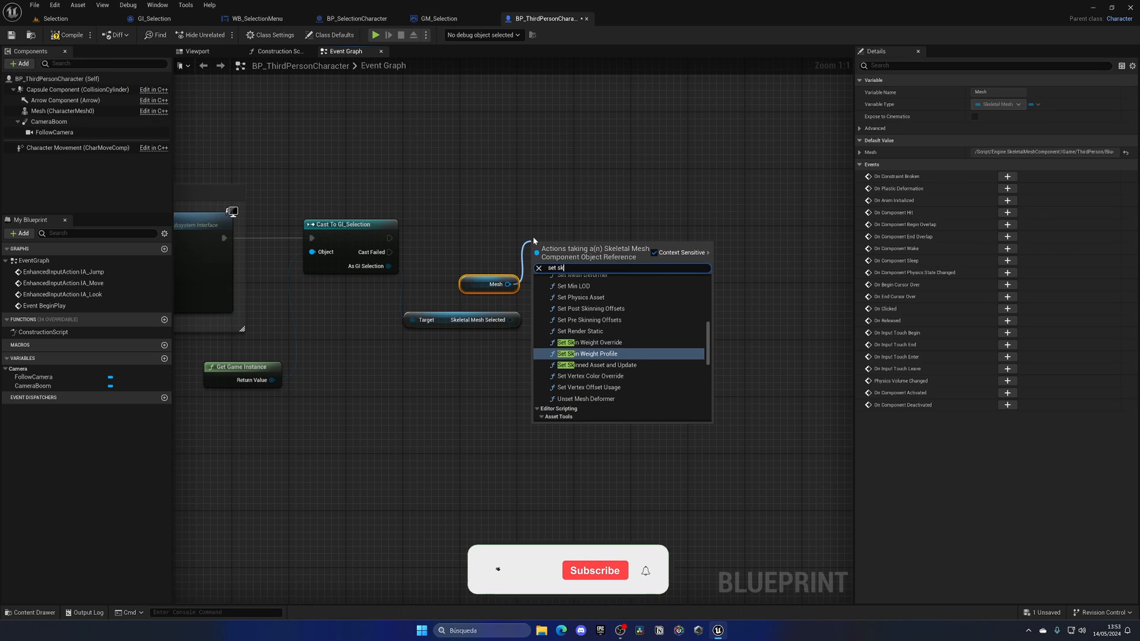
{"action": "left_click", "coordinate": [590, 364]}
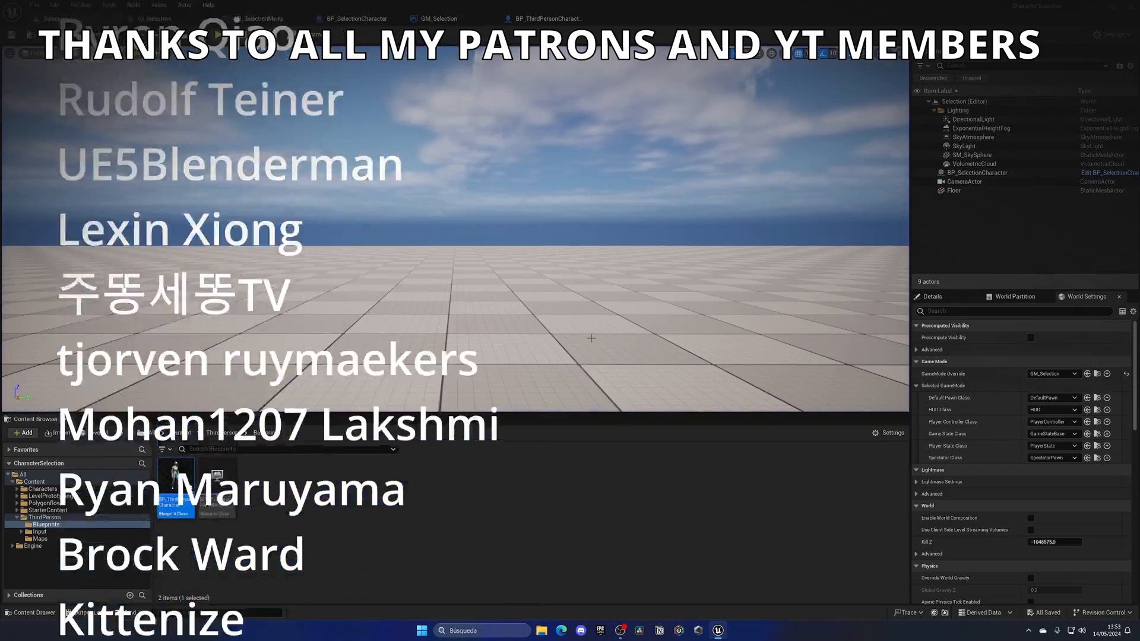
{"action": "left_click", "coordinate": [545, 18]}
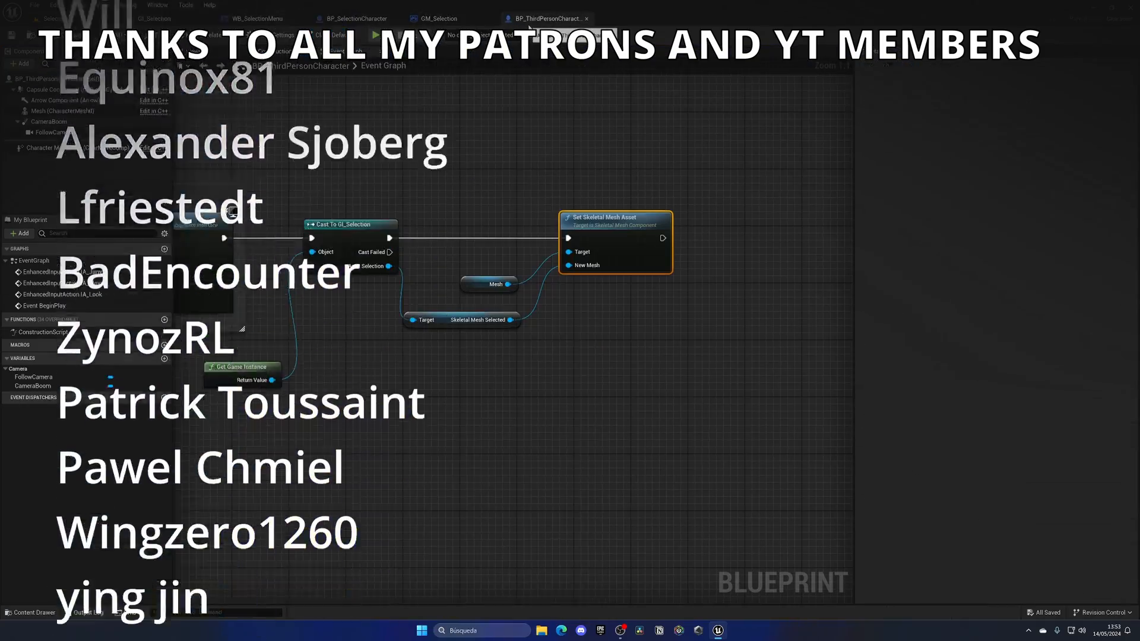